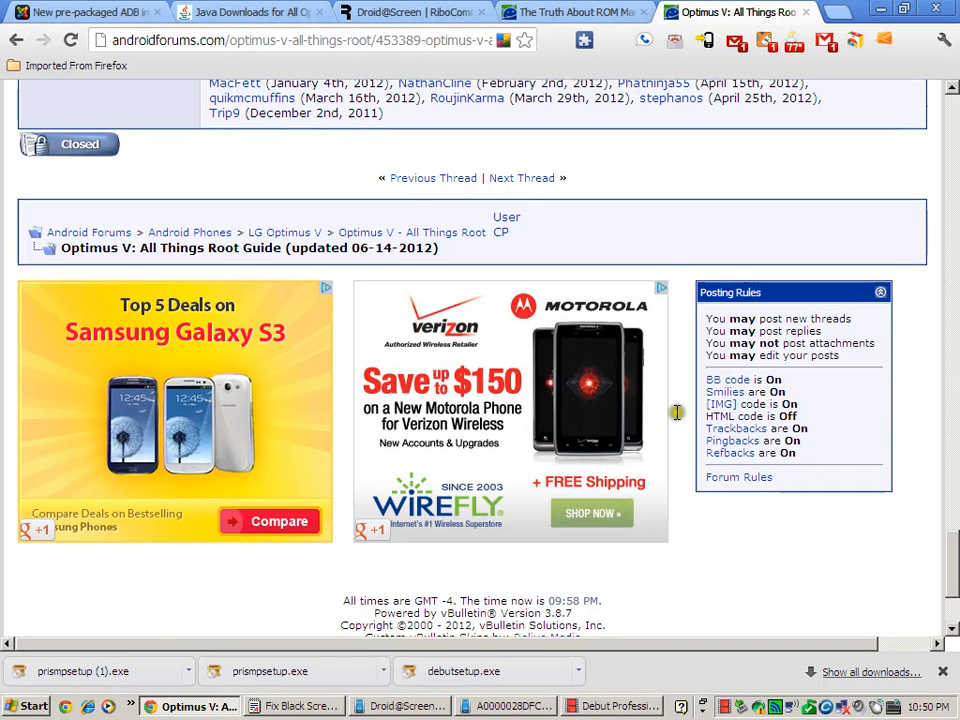
pyautogui.moveTo(722, 338)
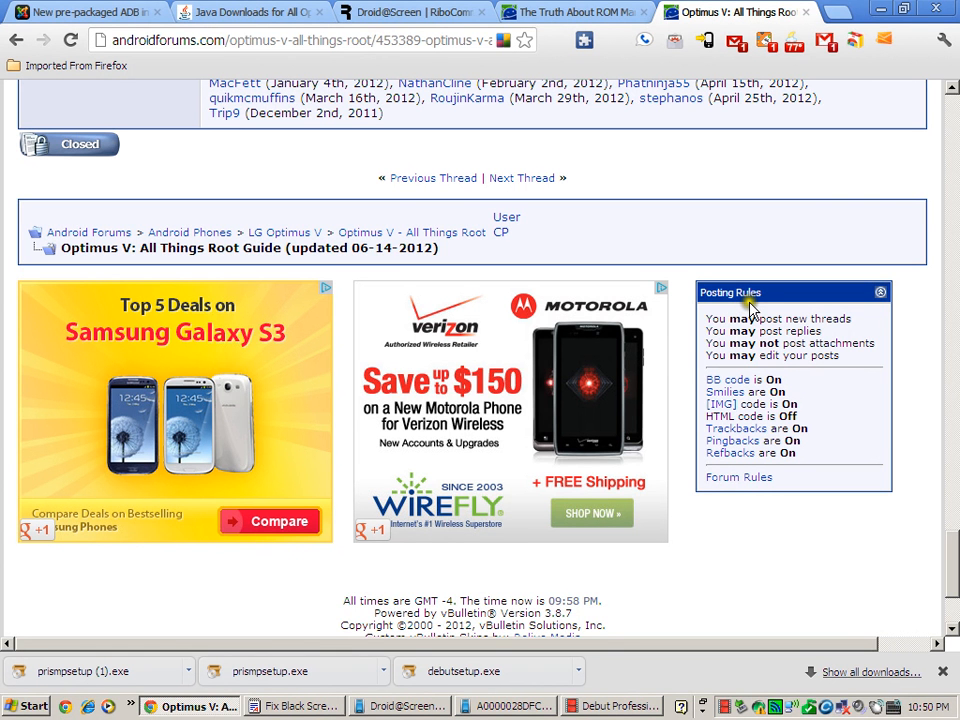
pyautogui.moveTo(762, 324)
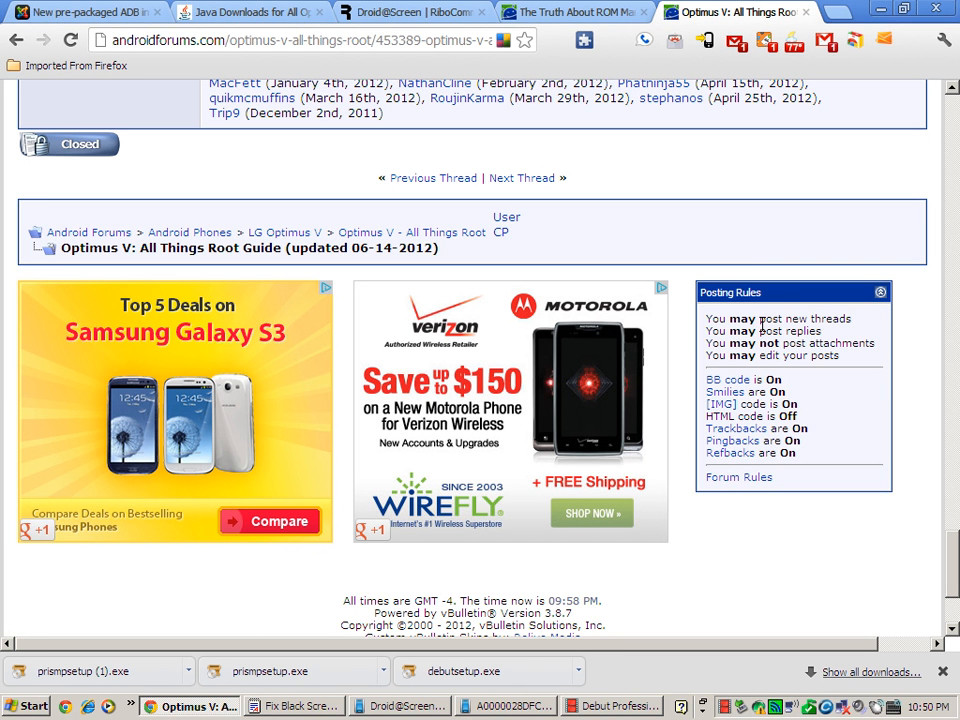
pyautogui.moveTo(722, 232)
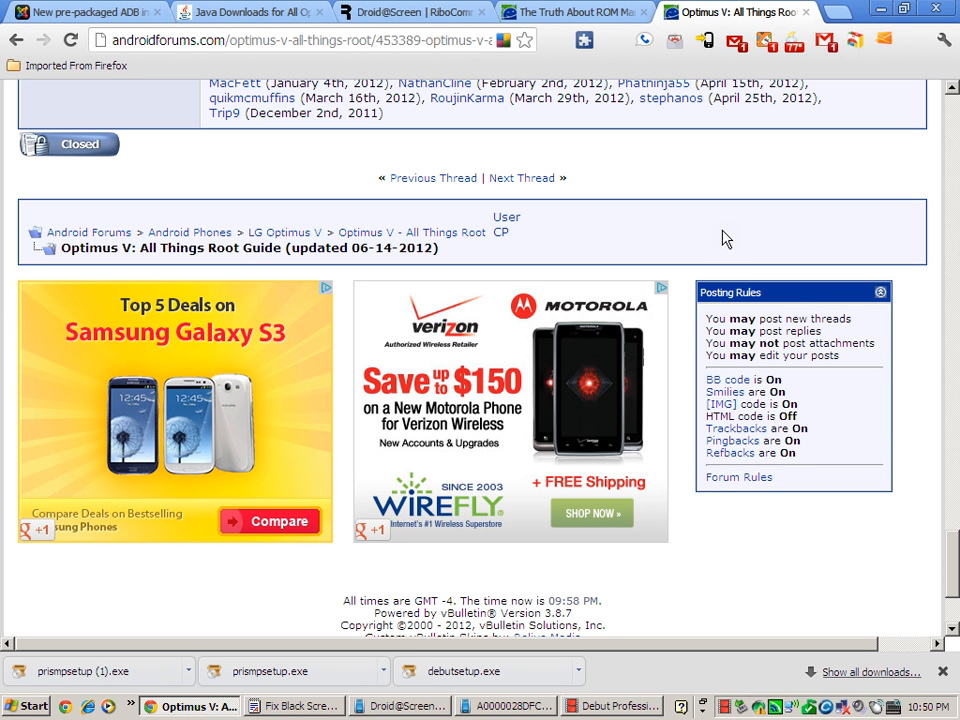
pyautogui.moveTo(720, 232)
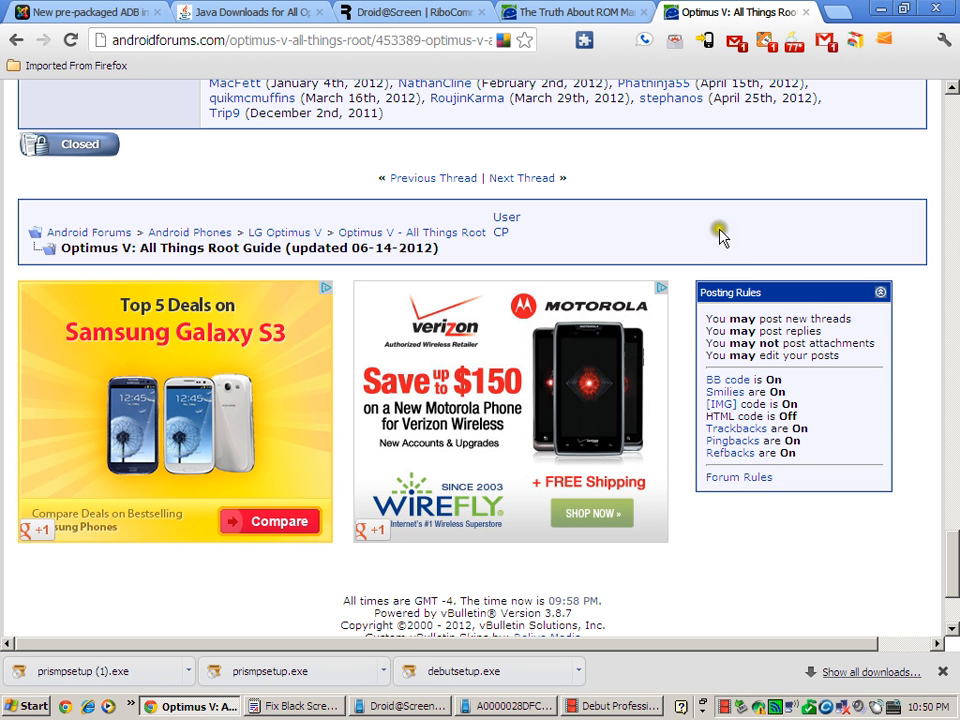
pyautogui.moveTo(722, 236)
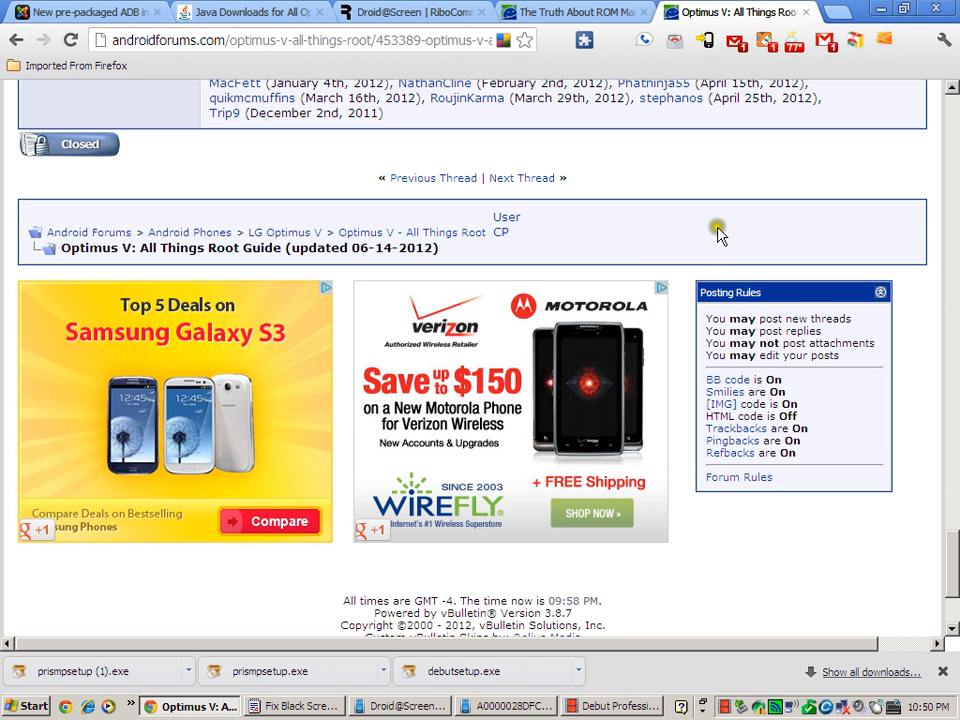
pyautogui.moveTo(628, 222)
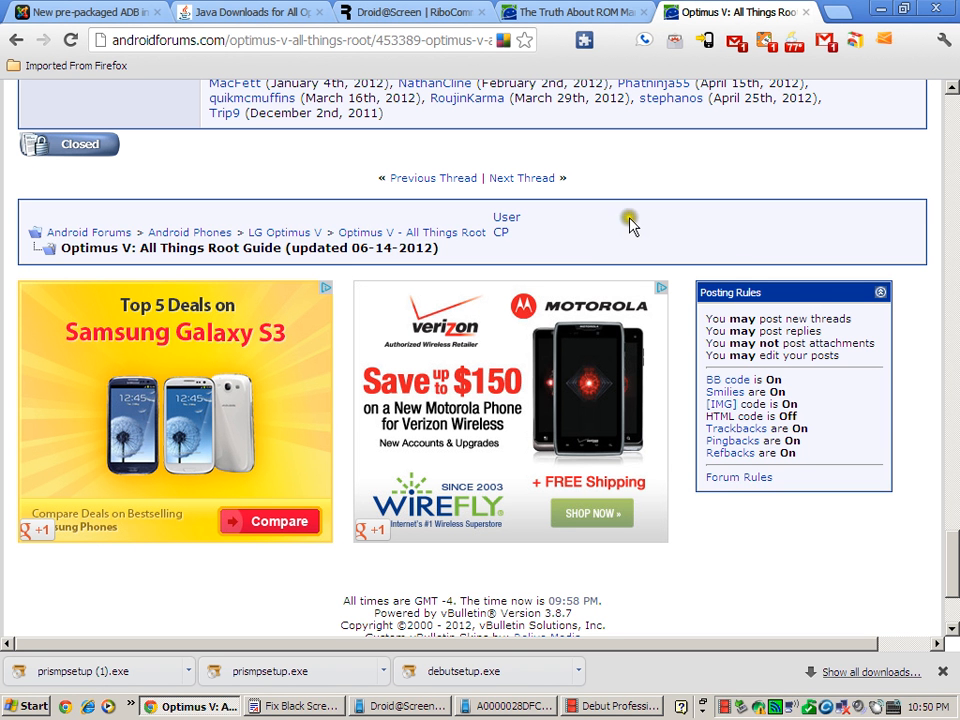
pyautogui.moveTo(512, 208)
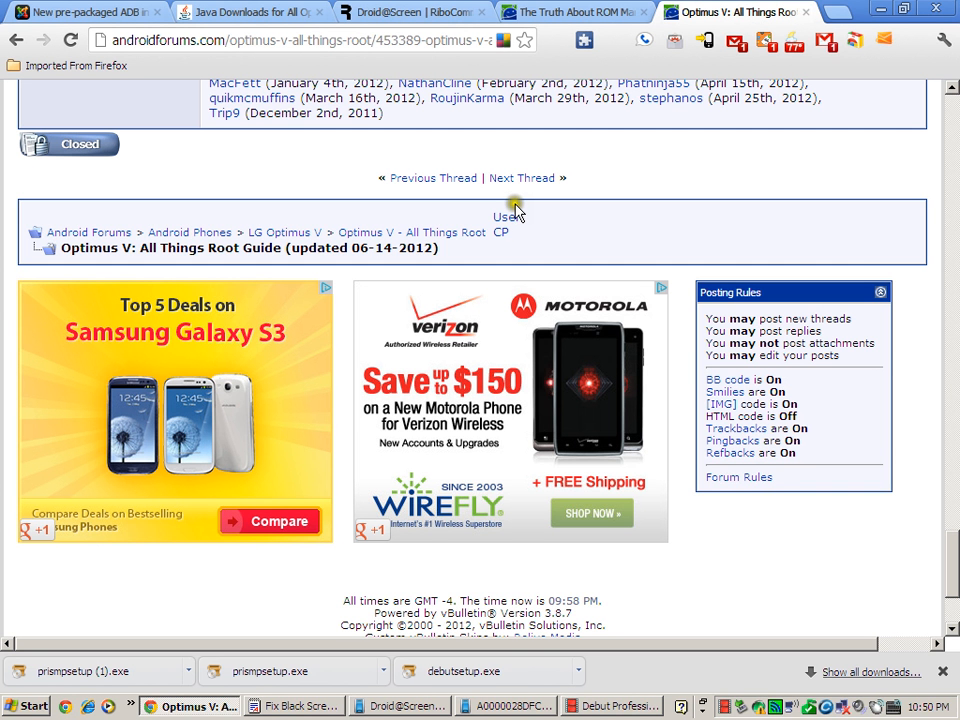
pyautogui.moveTo(520, 210)
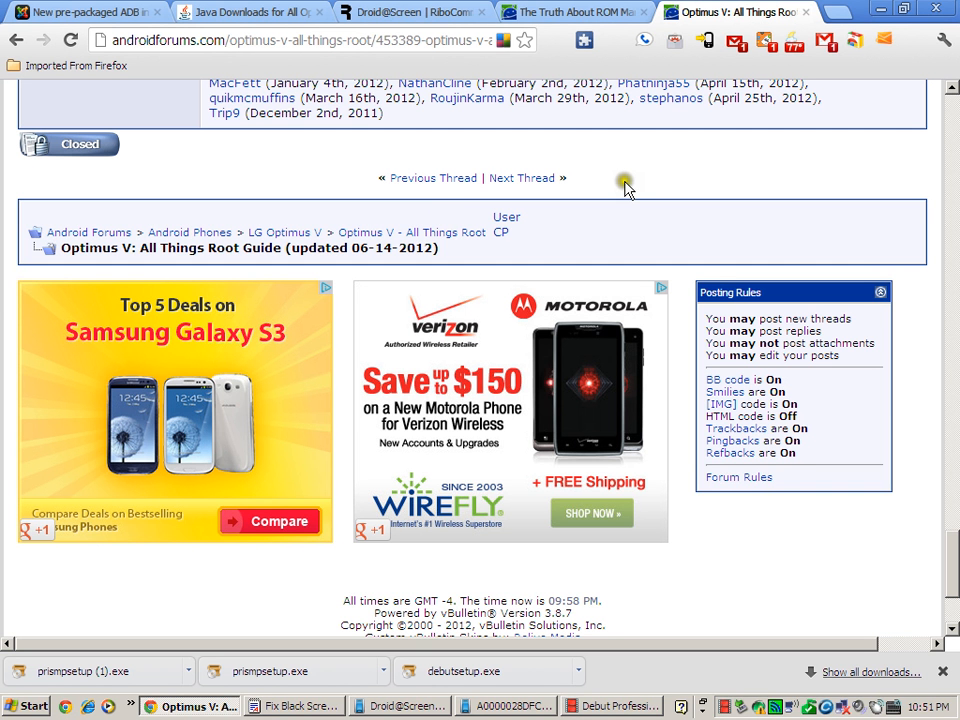
pyautogui.moveTo(588, 228)
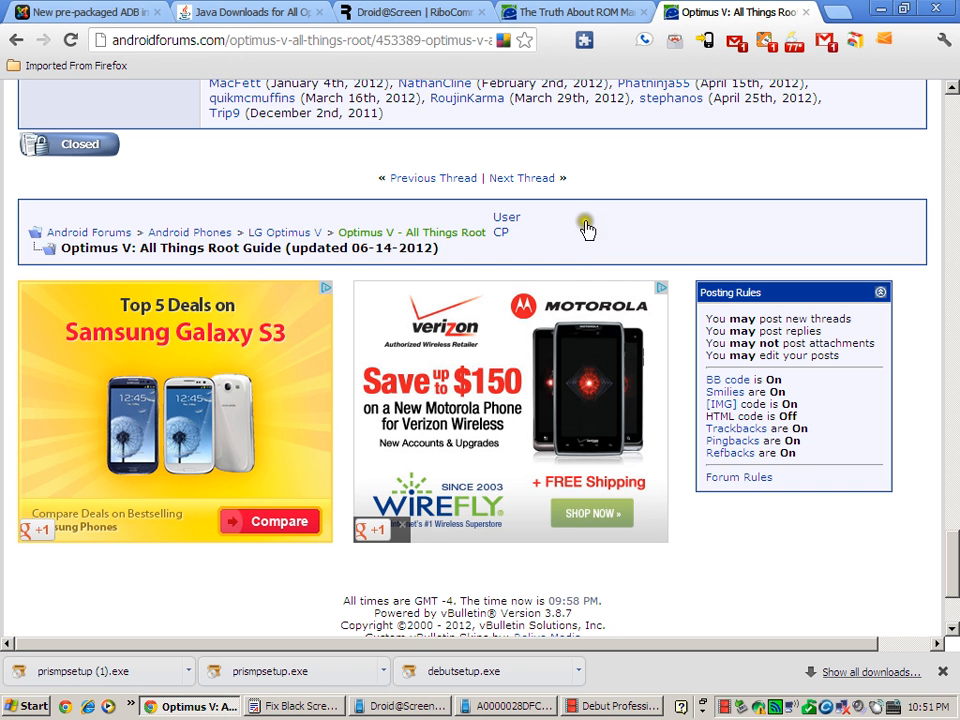
pyautogui.moveTo(578, 206)
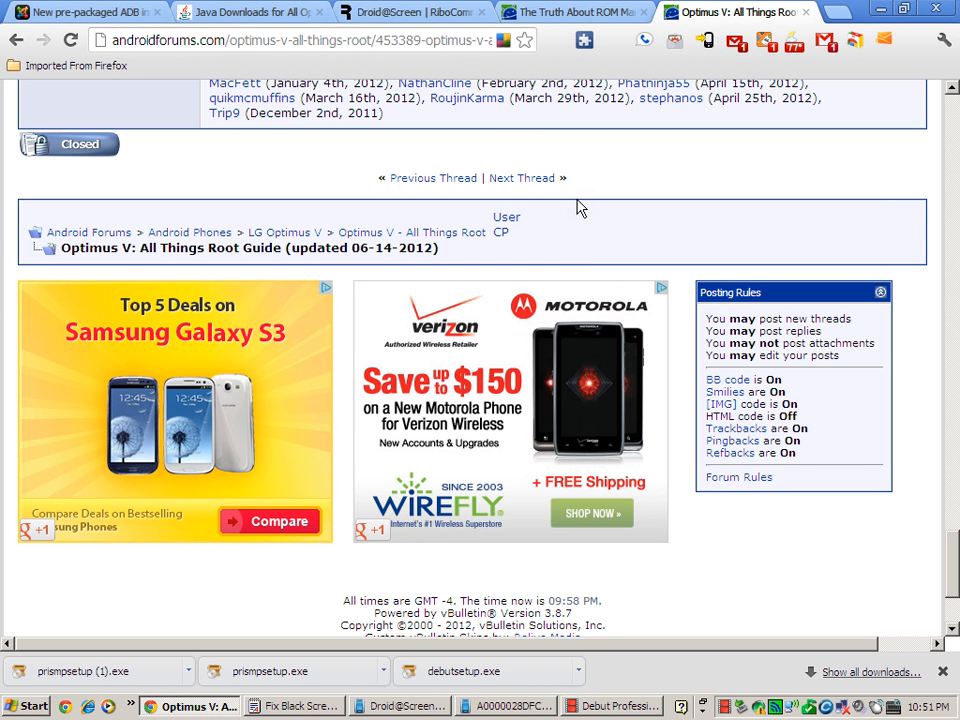
pyautogui.moveTo(600, 168)
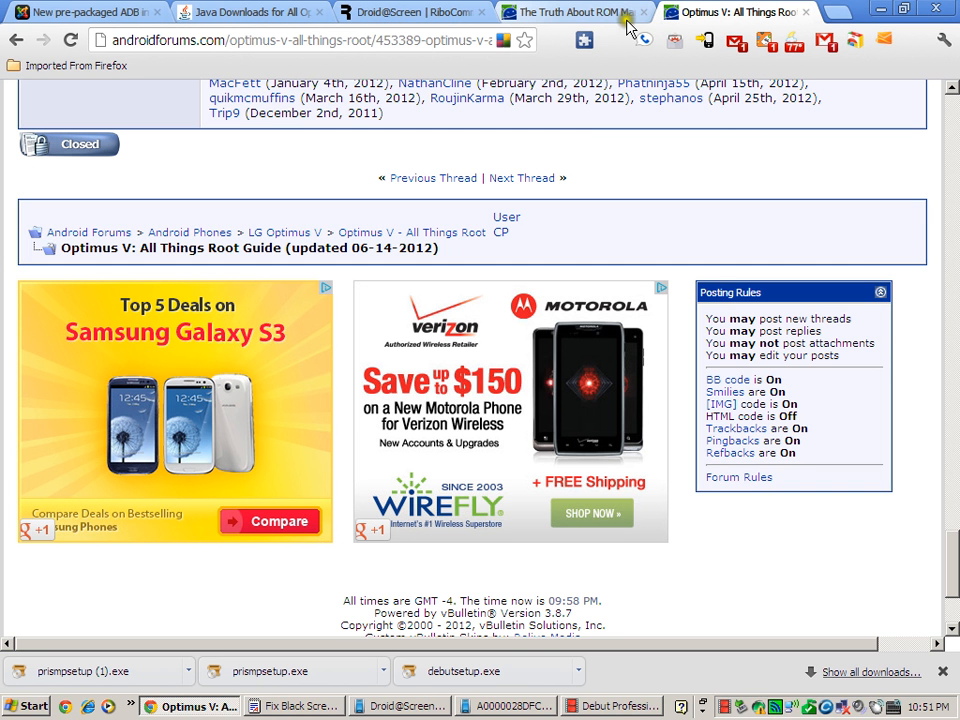
# Scroll the root guide thread back up to its top.
pyautogui.scroll(3)
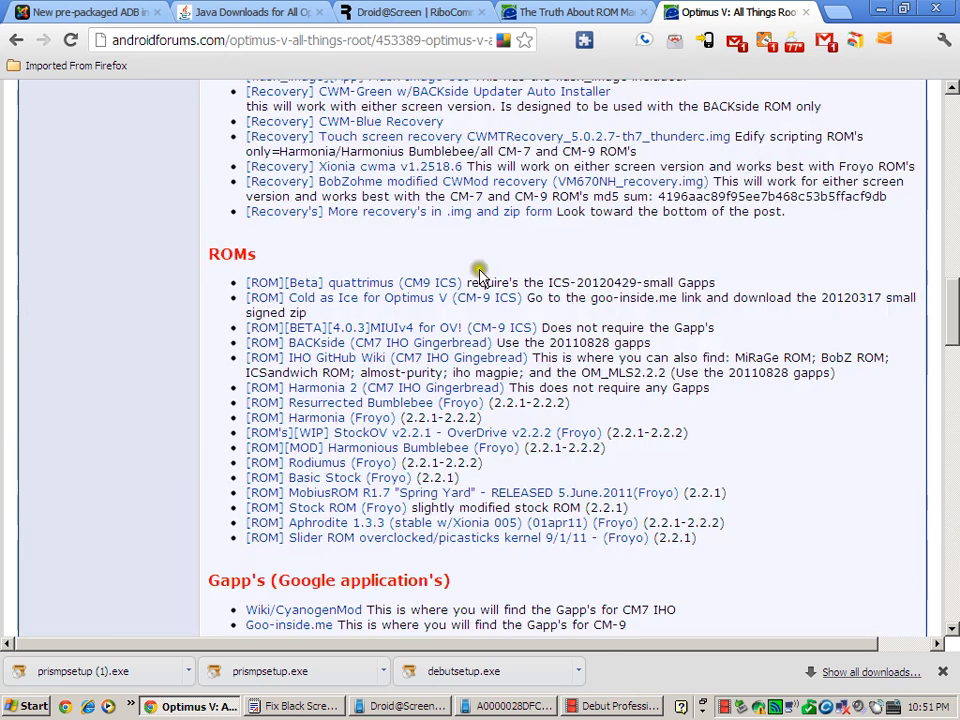
pyautogui.scroll(3)
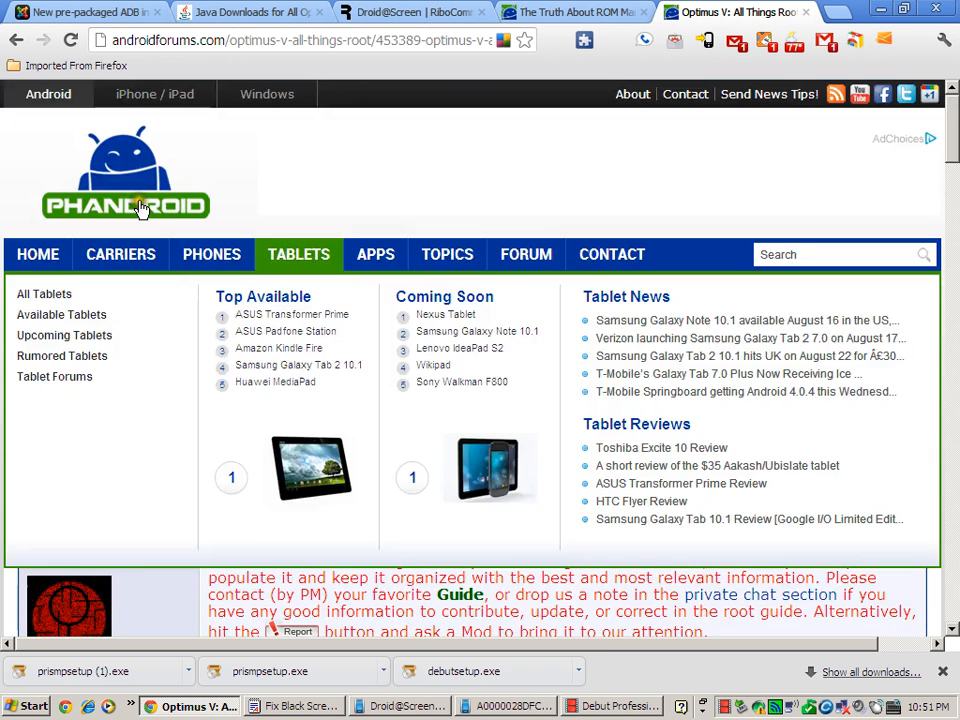
pyautogui.click(120, 254)
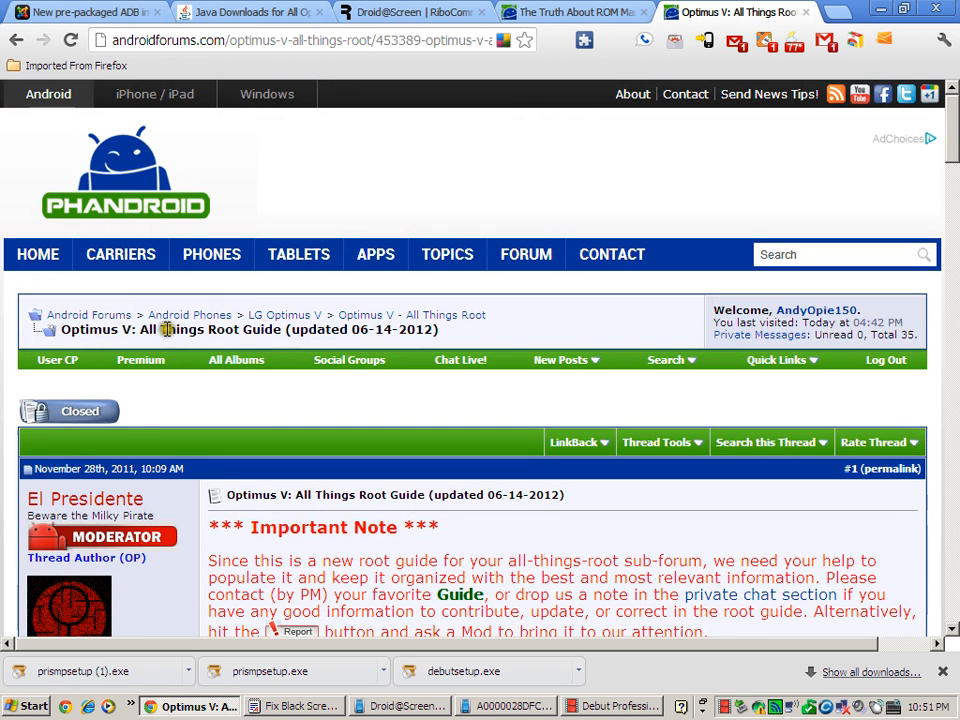
pyautogui.moveTo(270, 336)
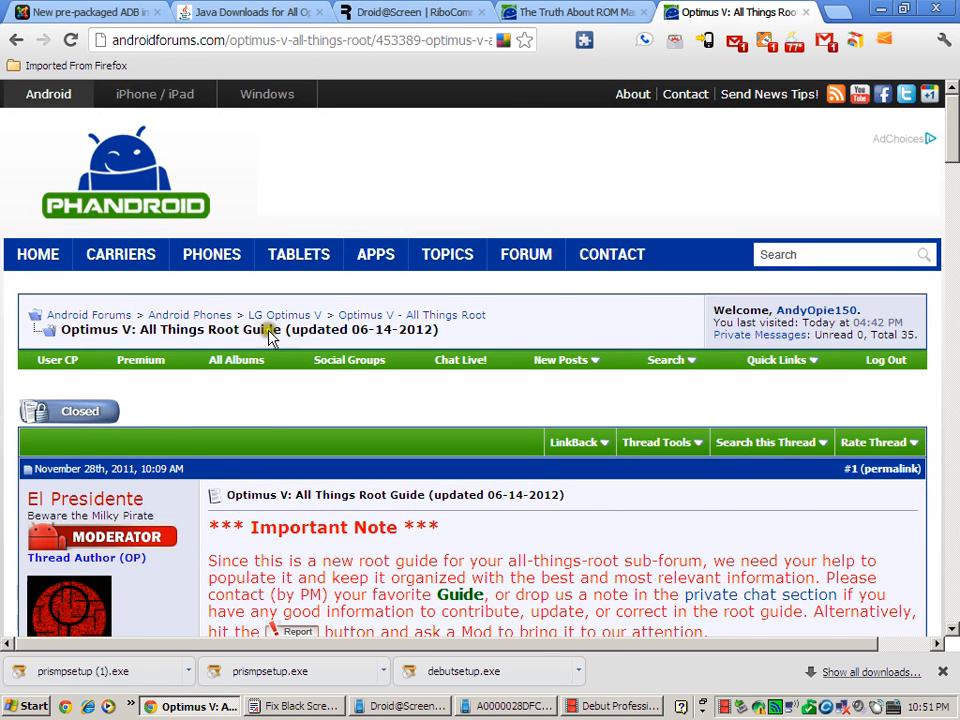
# Scroll down through the guide to the Tools & Utilities list and Downloads heading.
pyautogui.scroll(-3)
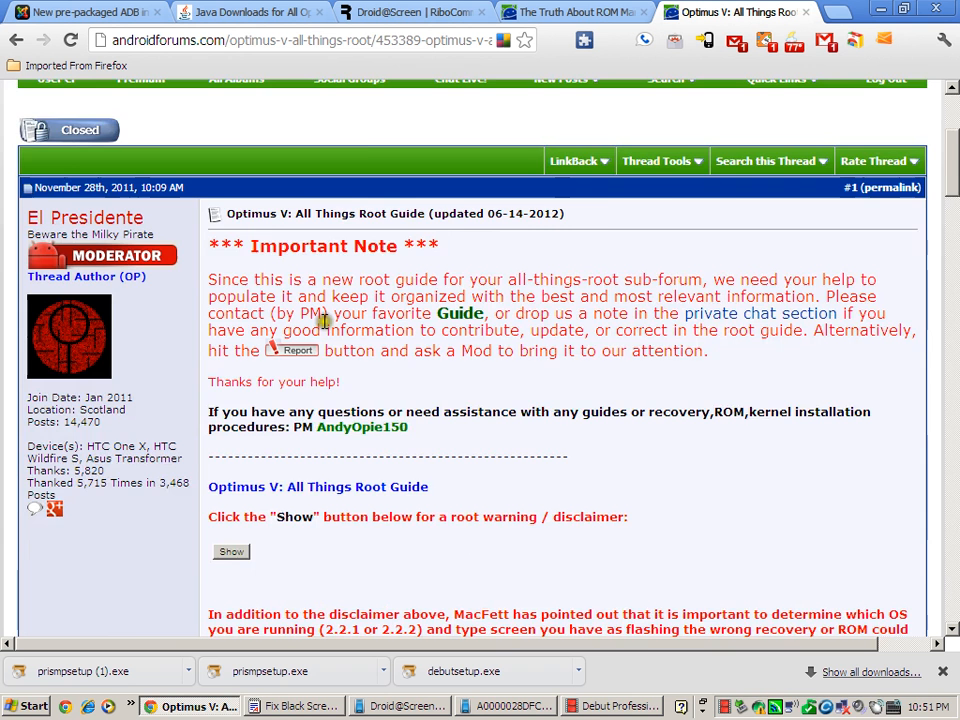
pyautogui.scroll(-3)
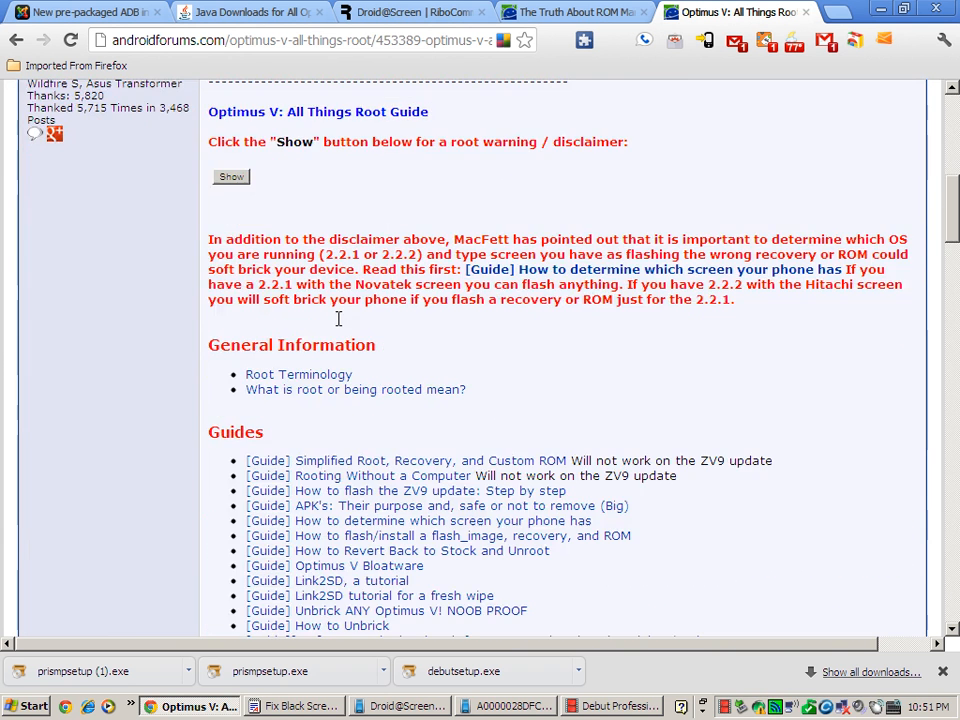
pyautogui.scroll(-3)
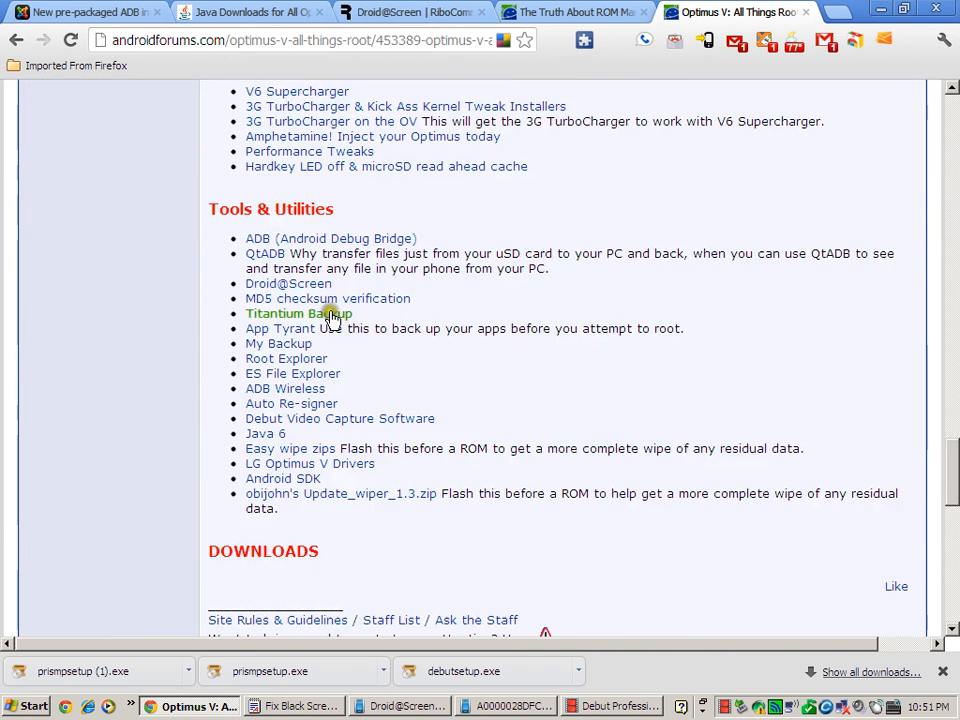
pyautogui.scroll(-3)
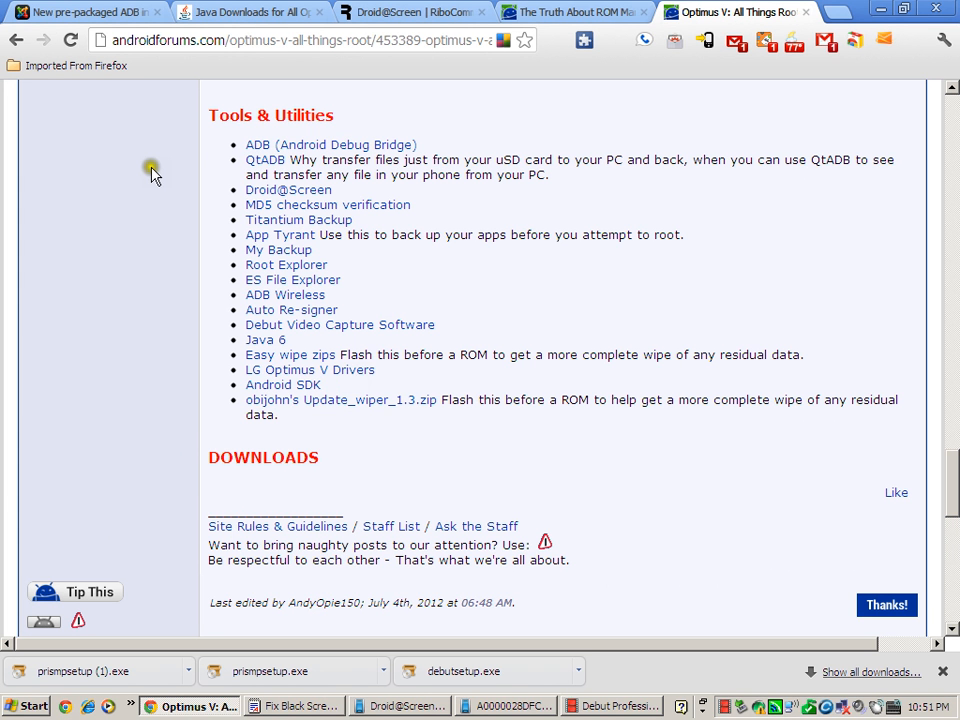
# Switch to the Support-4-You pre-packaged ADB installation guide and return to its top.
pyautogui.click(84, 12)
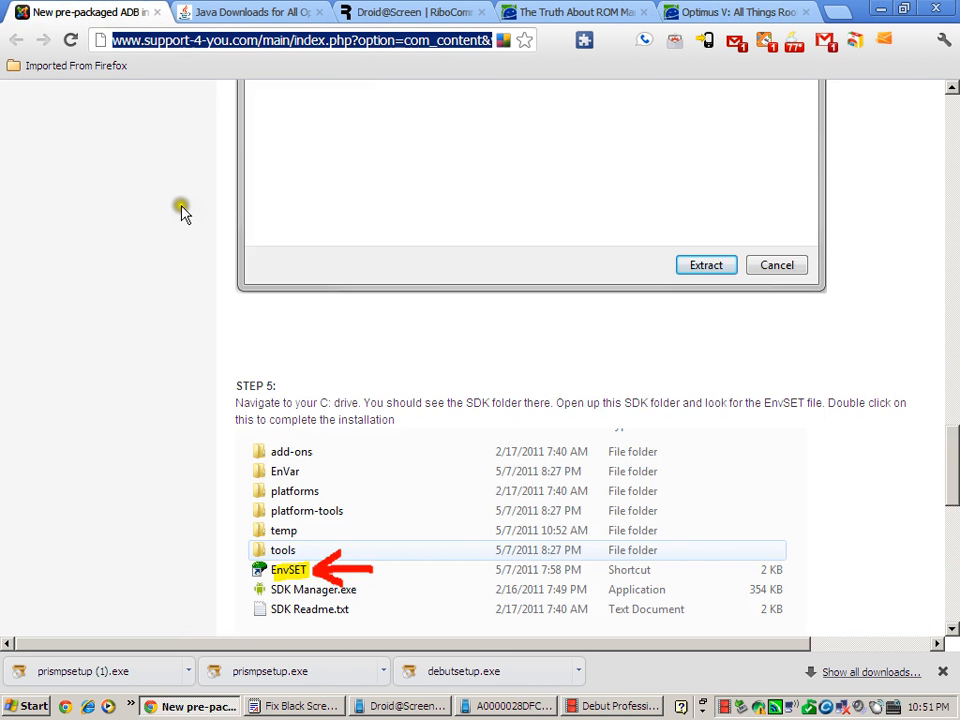
pyautogui.scroll(3)
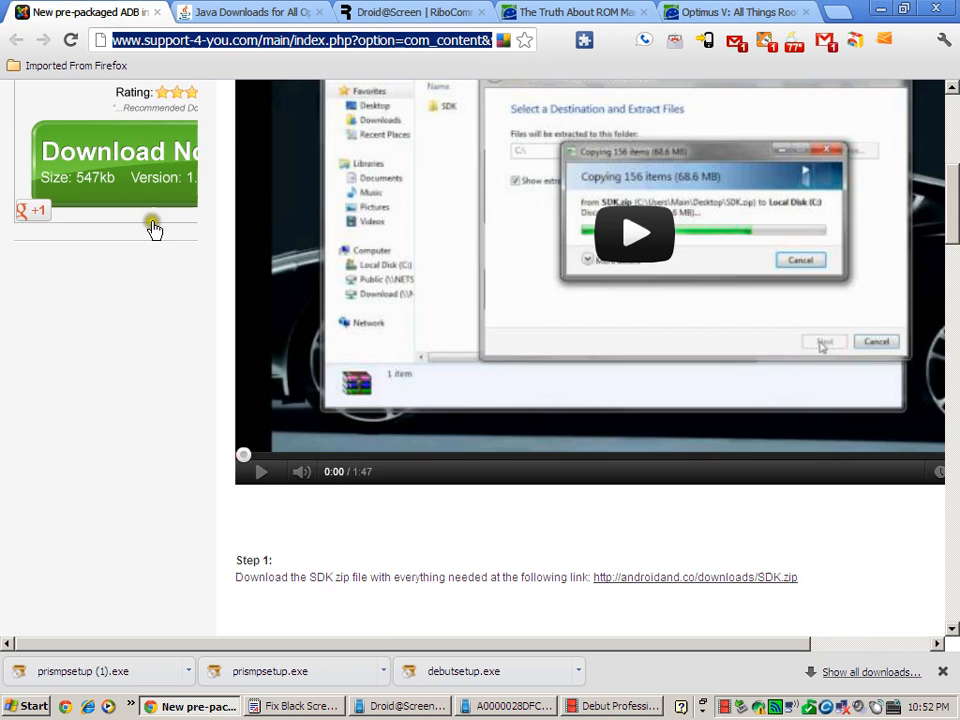
pyautogui.scroll(3)
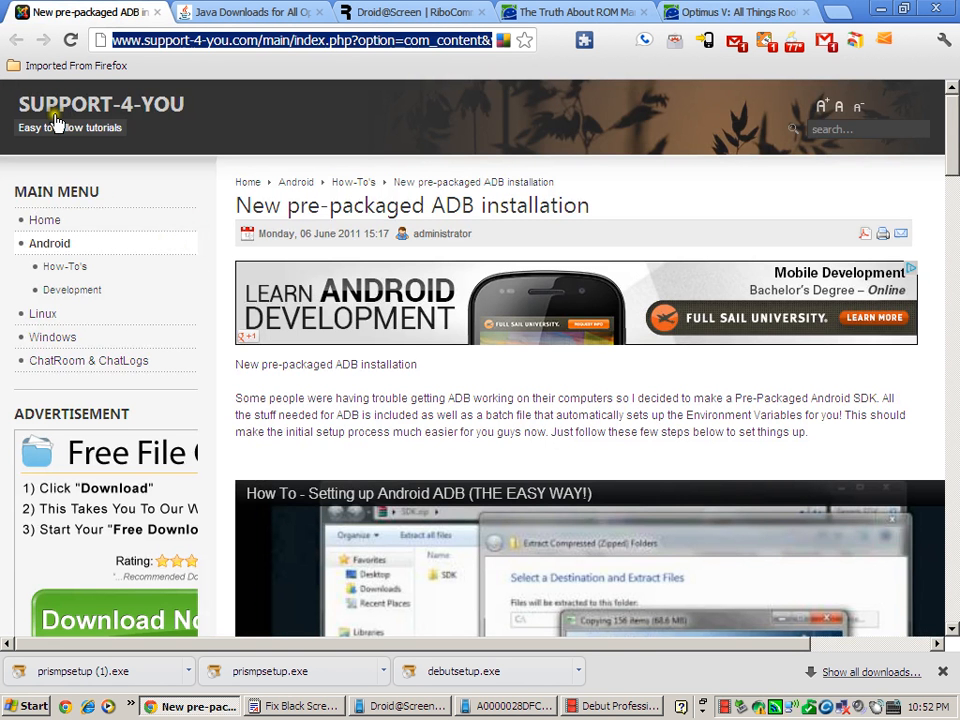
pyautogui.moveTo(164, 128)
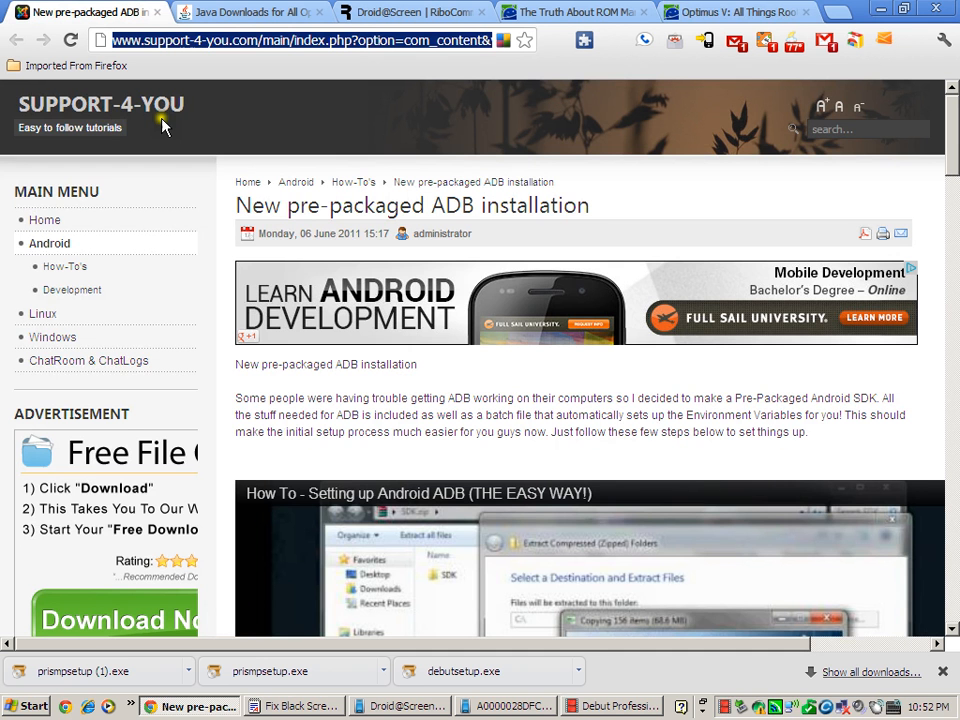
pyautogui.moveTo(178, 132)
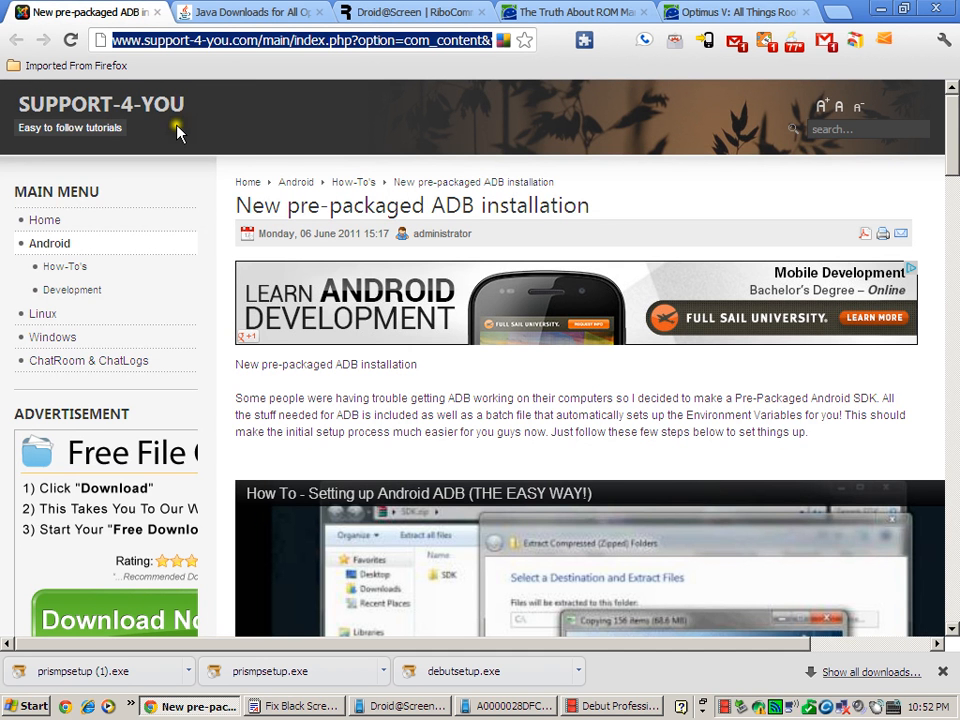
pyautogui.moveTo(220, 160)
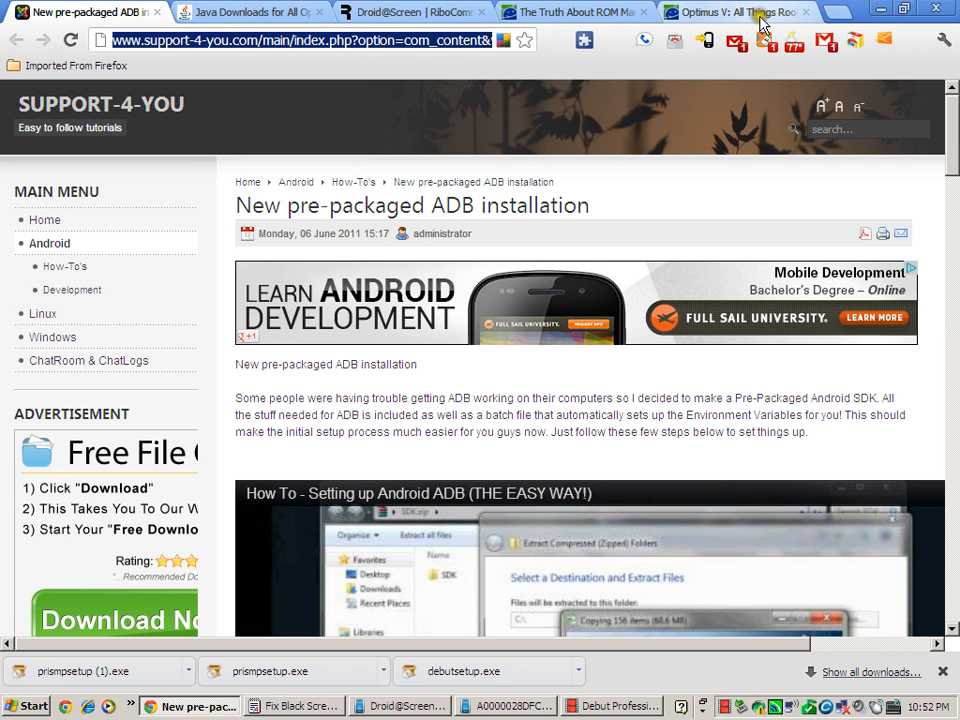
# Read down the ADB guide past Step 5 and the EnvSET screenshot to the Pre-packaged ADB Fix link.
pyautogui.scroll(-3)
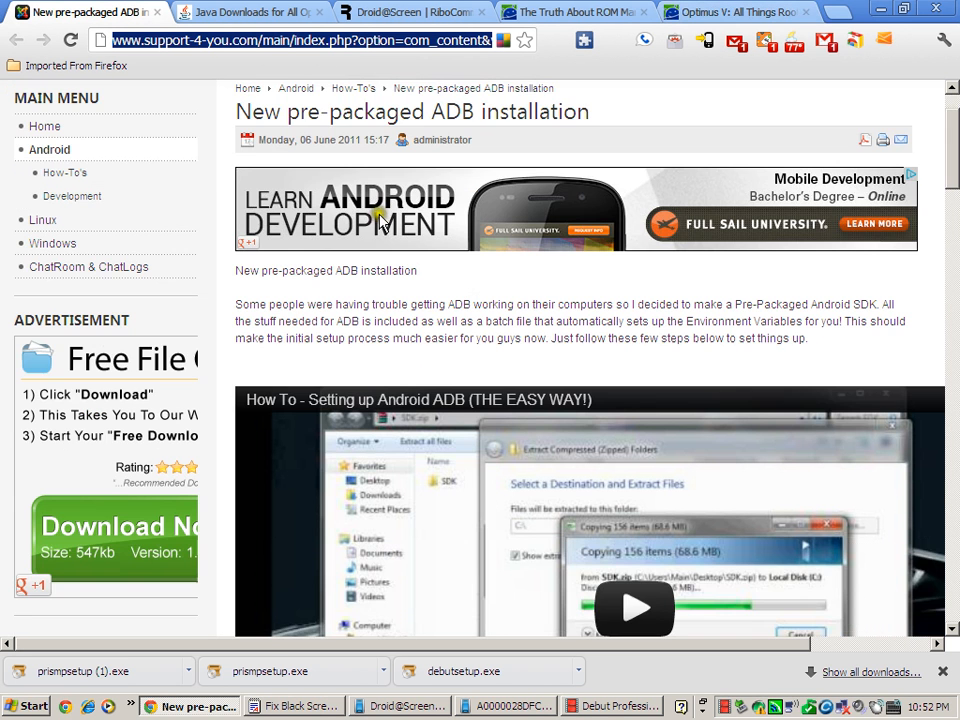
pyautogui.scroll(-3)
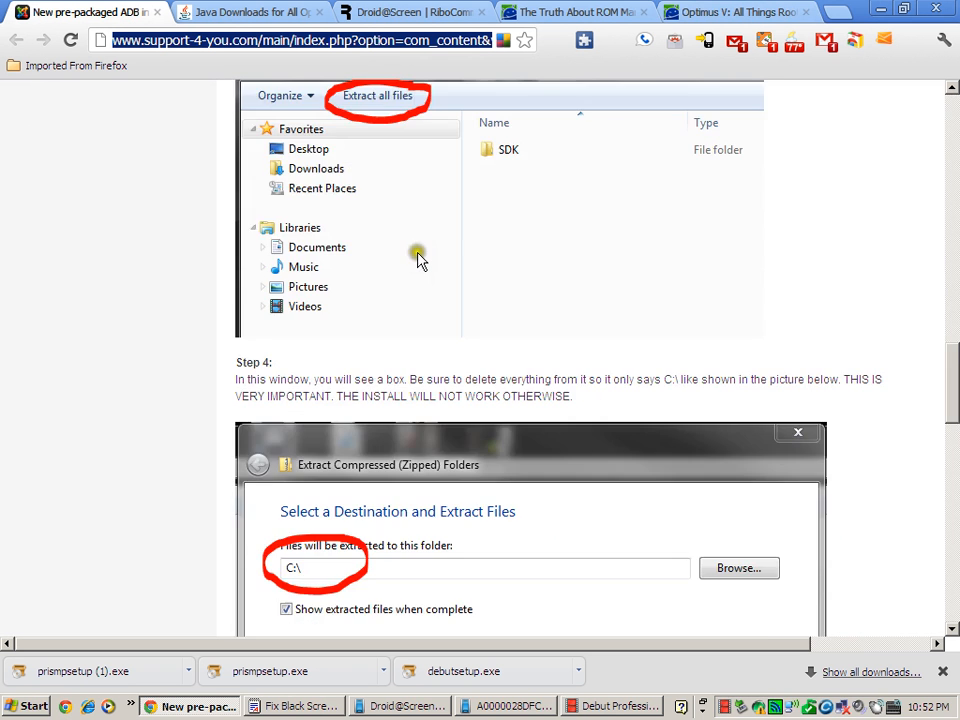
pyautogui.scroll(-3)
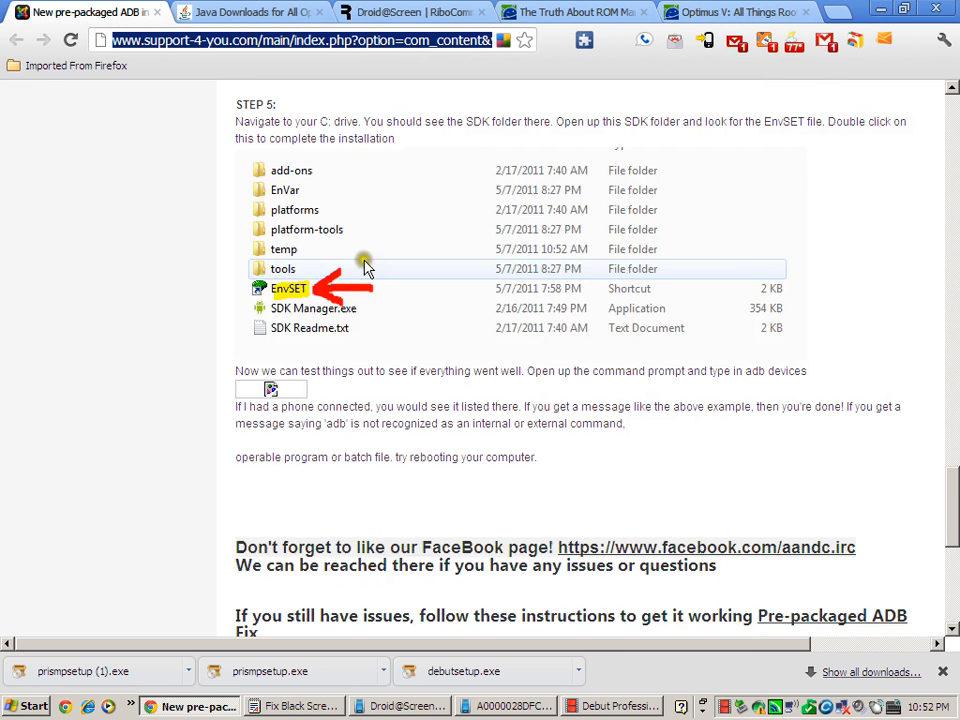
pyautogui.scroll(-3)
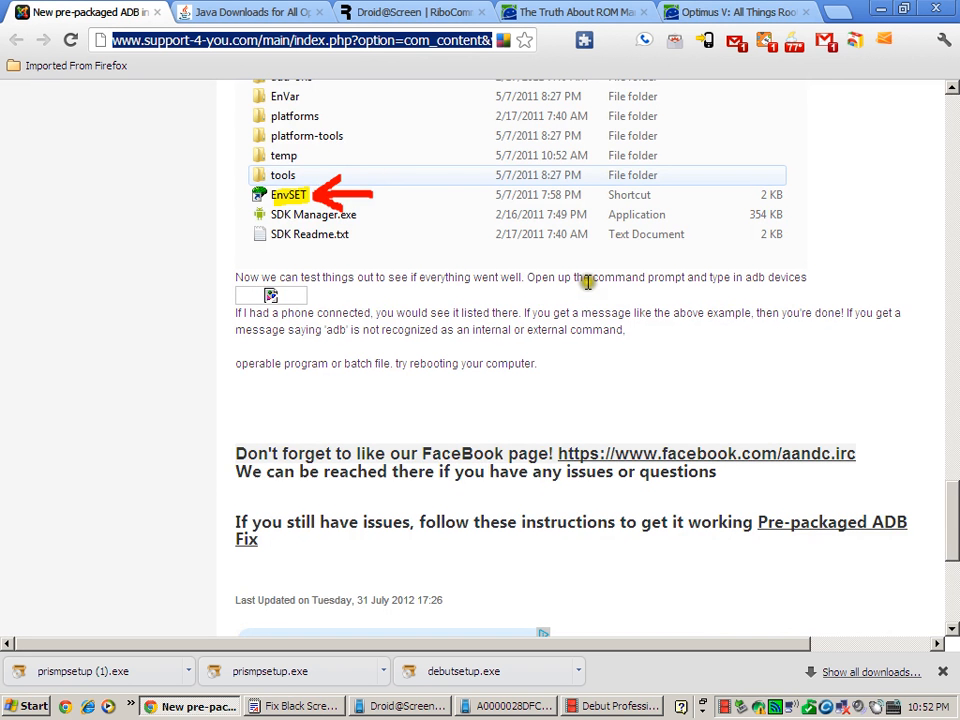
pyautogui.moveTo(746, 276)
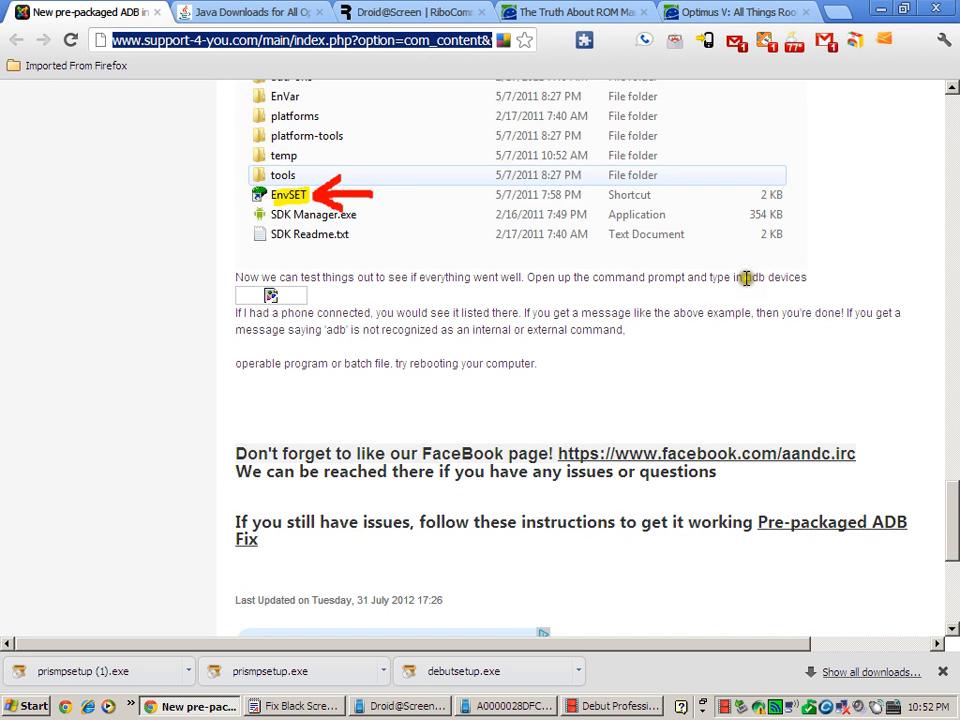
pyautogui.moveTo(812, 284)
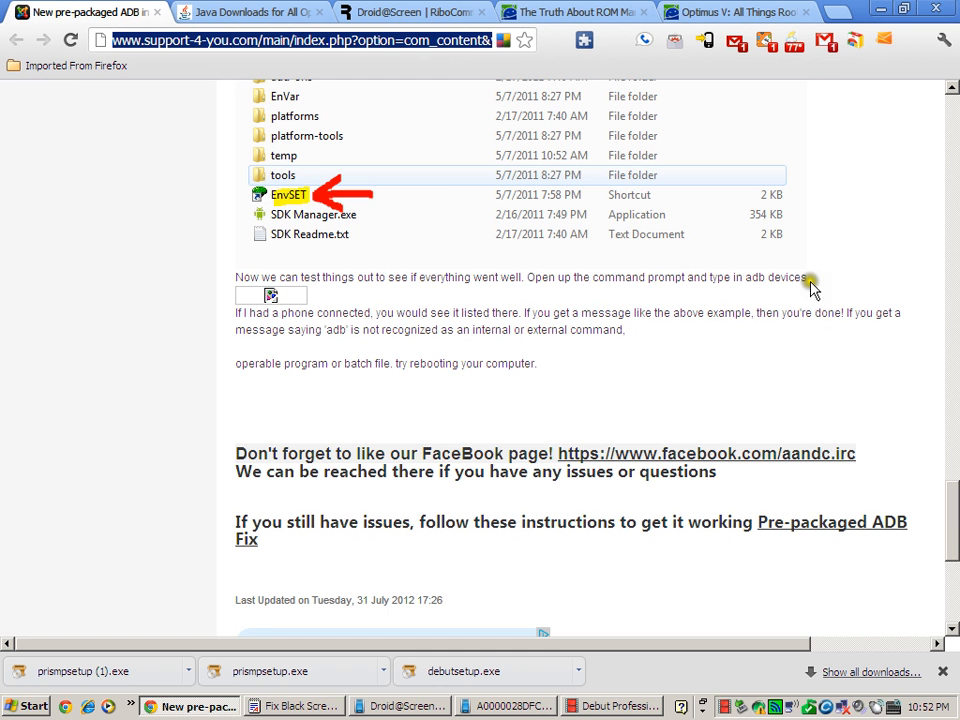
pyautogui.moveTo(640, 304)
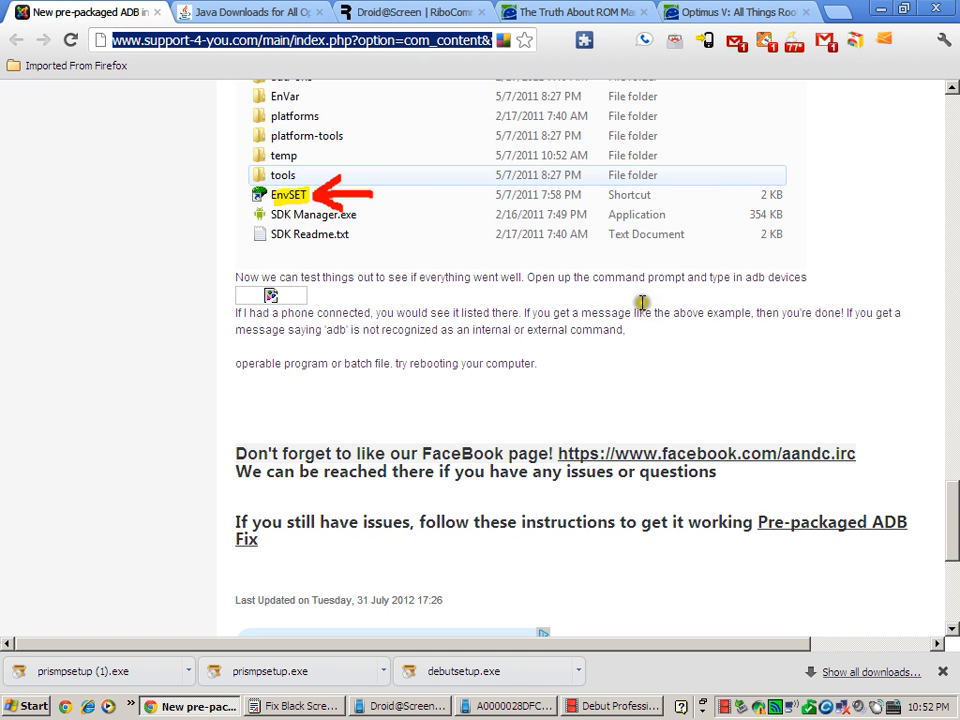
pyautogui.scroll(-3)
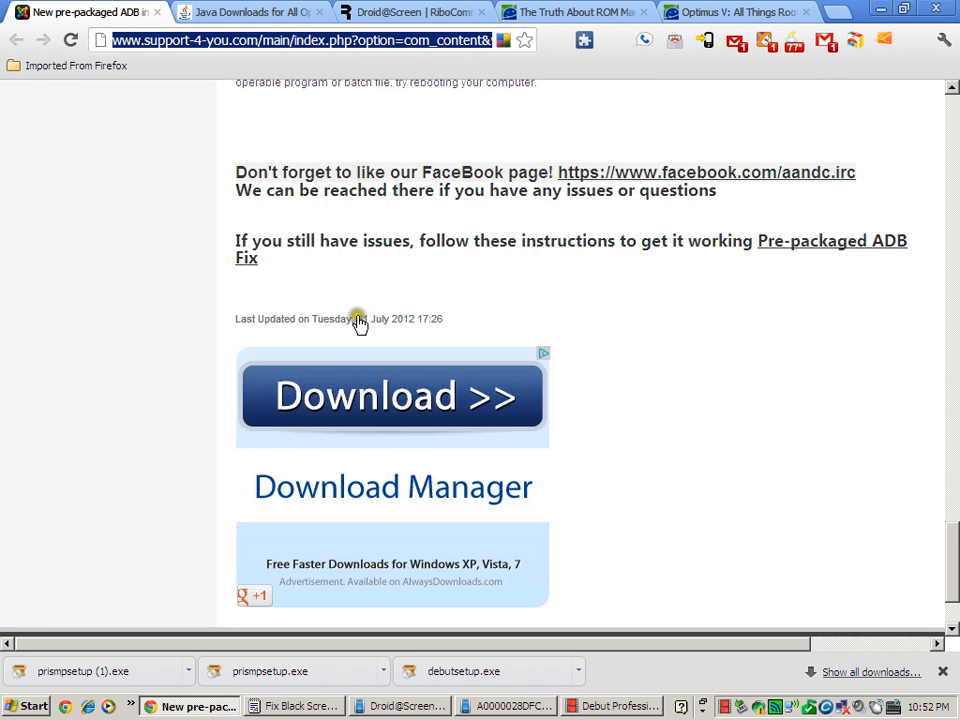
pyautogui.moveTo(778, 256)
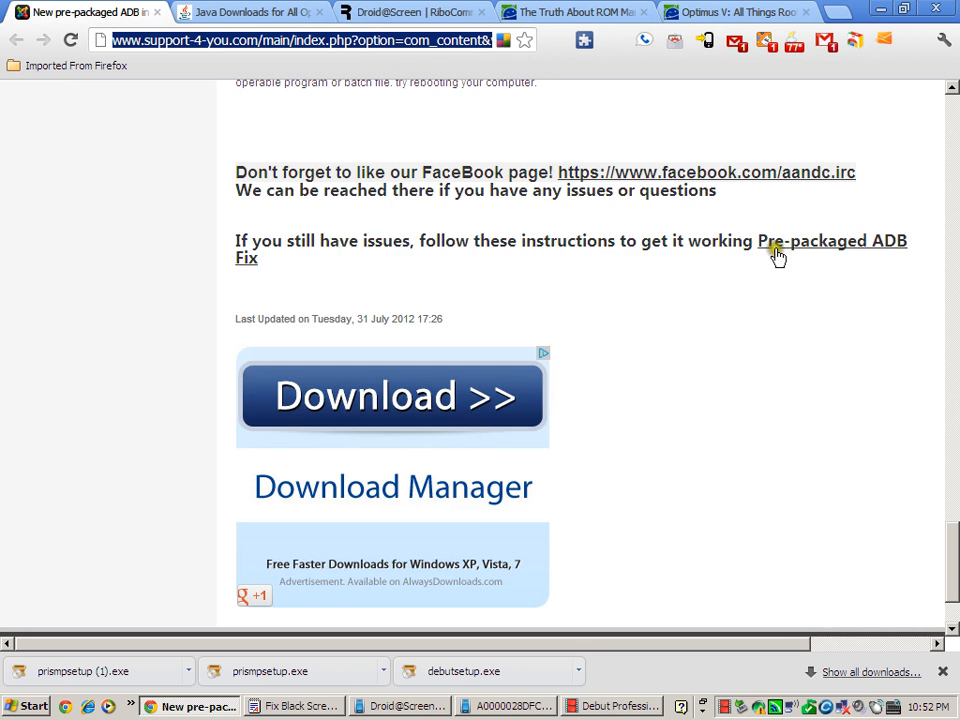
pyautogui.moveTo(244, 264)
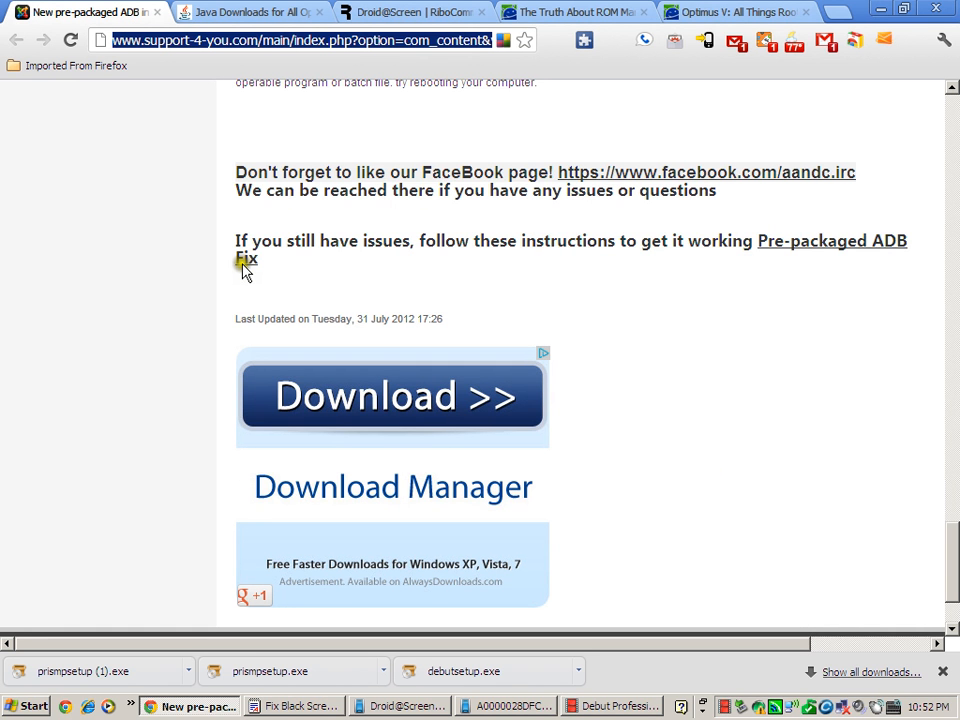
pyautogui.moveTo(536, 290)
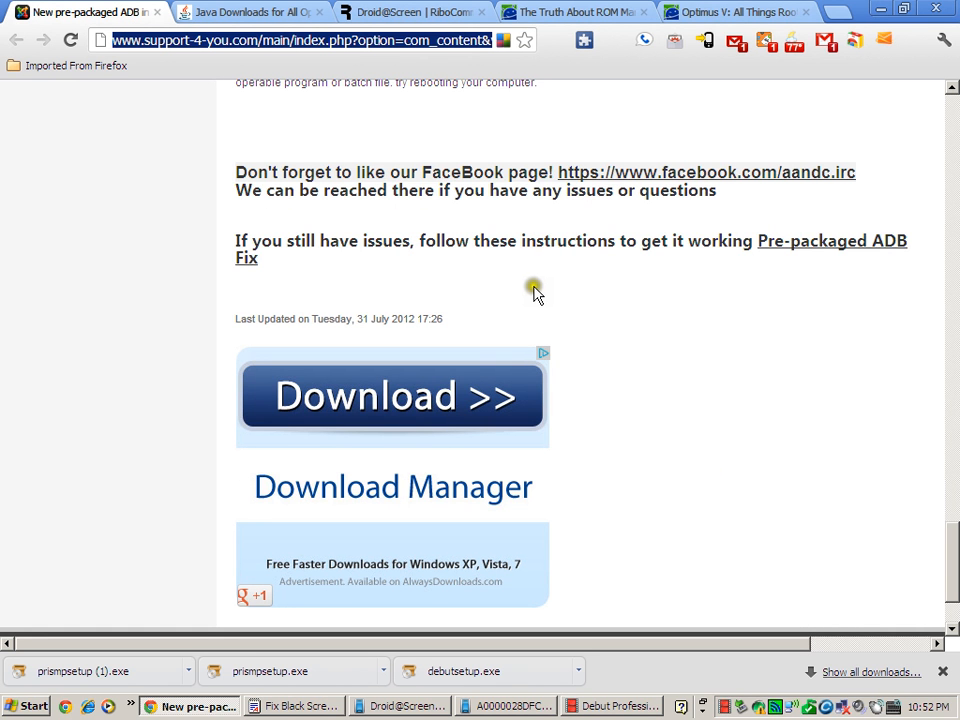
pyautogui.moveTo(538, 292)
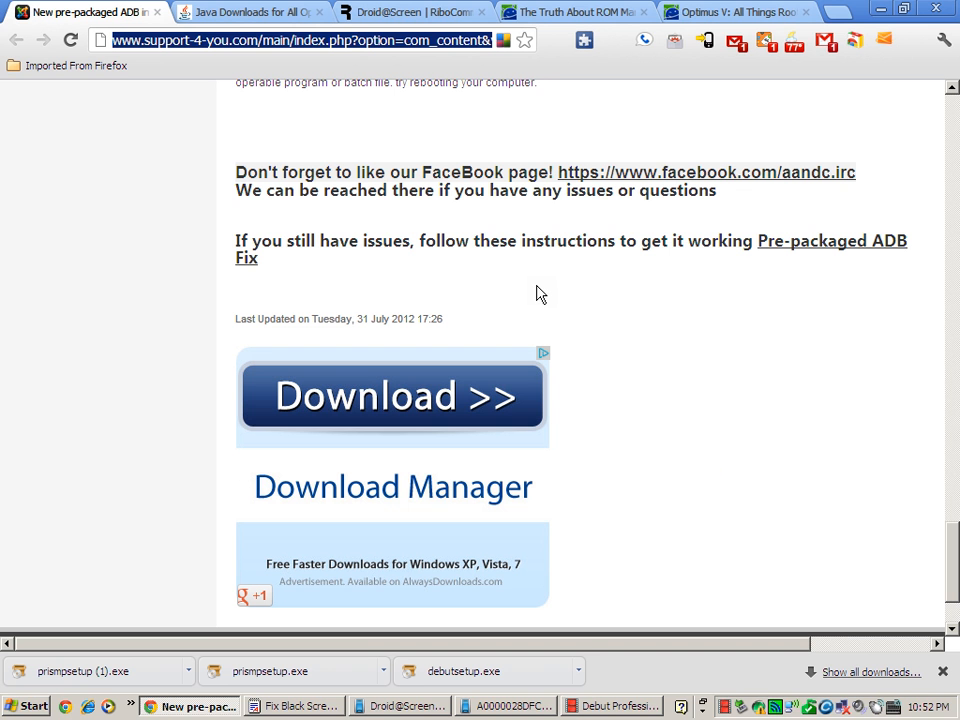
pyautogui.moveTo(562, 284)
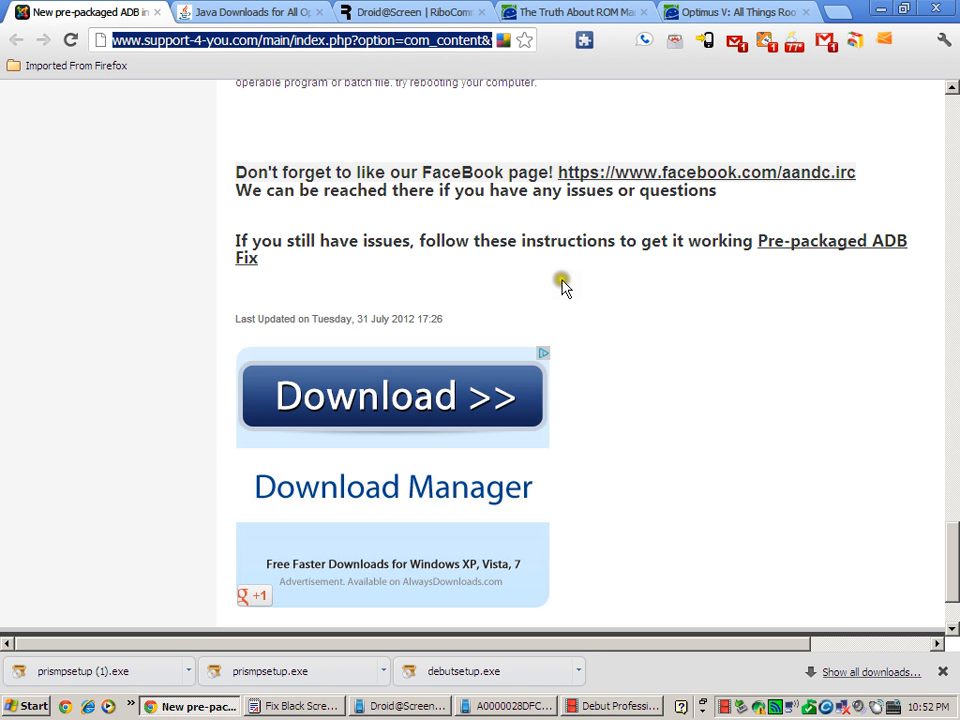
pyautogui.moveTo(296, 176)
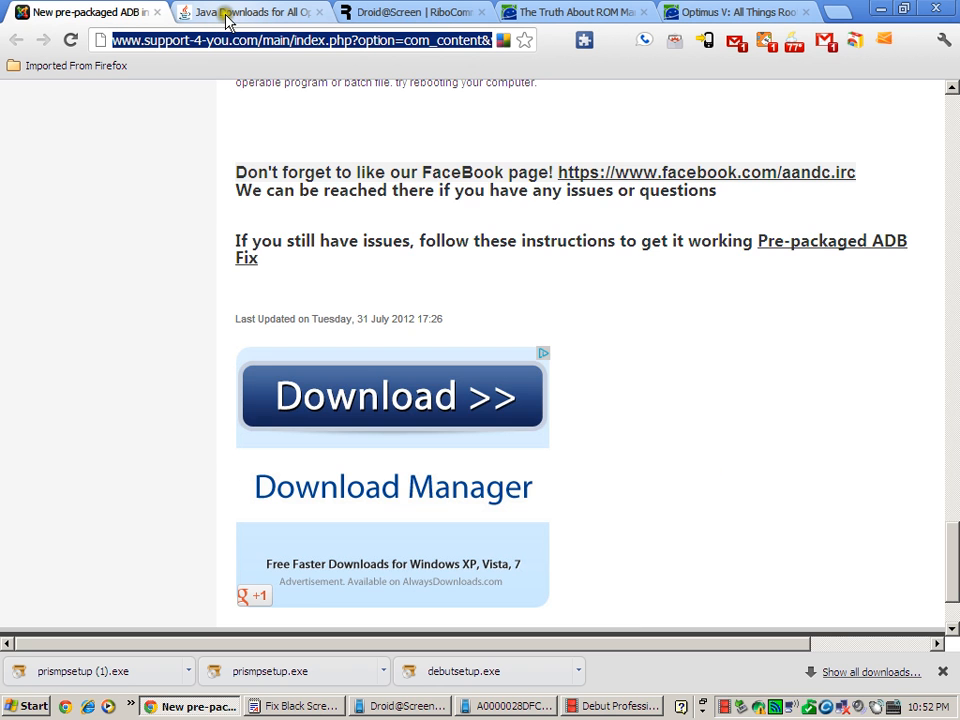
# Switch to the Java download page listing Version 6 Update 33 options for Windows.
pyautogui.click(250, 12)
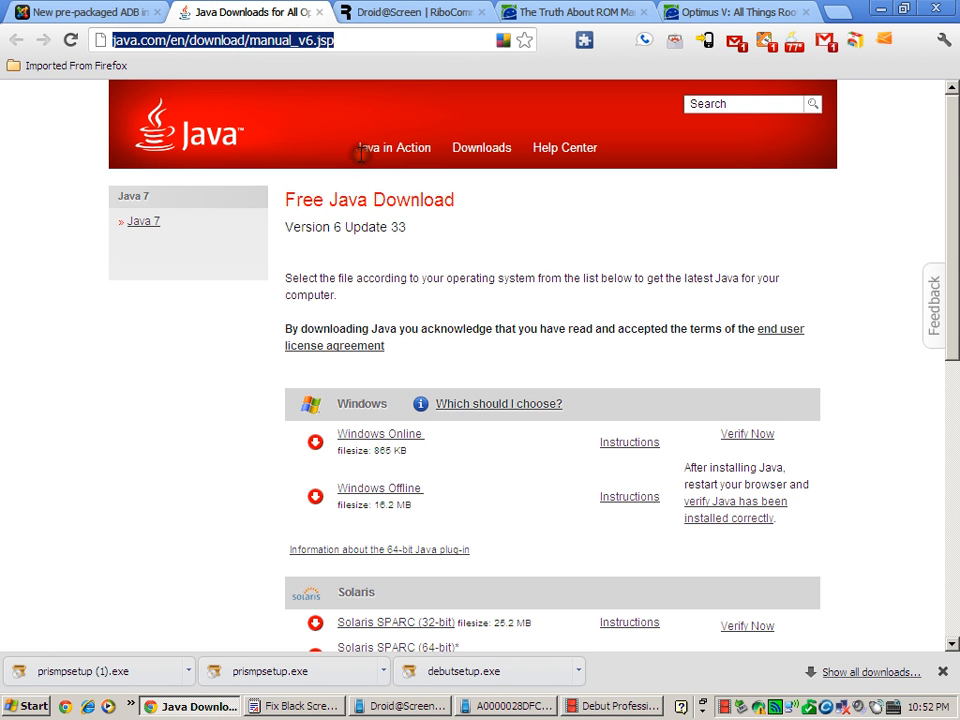
pyautogui.moveTo(288, 226)
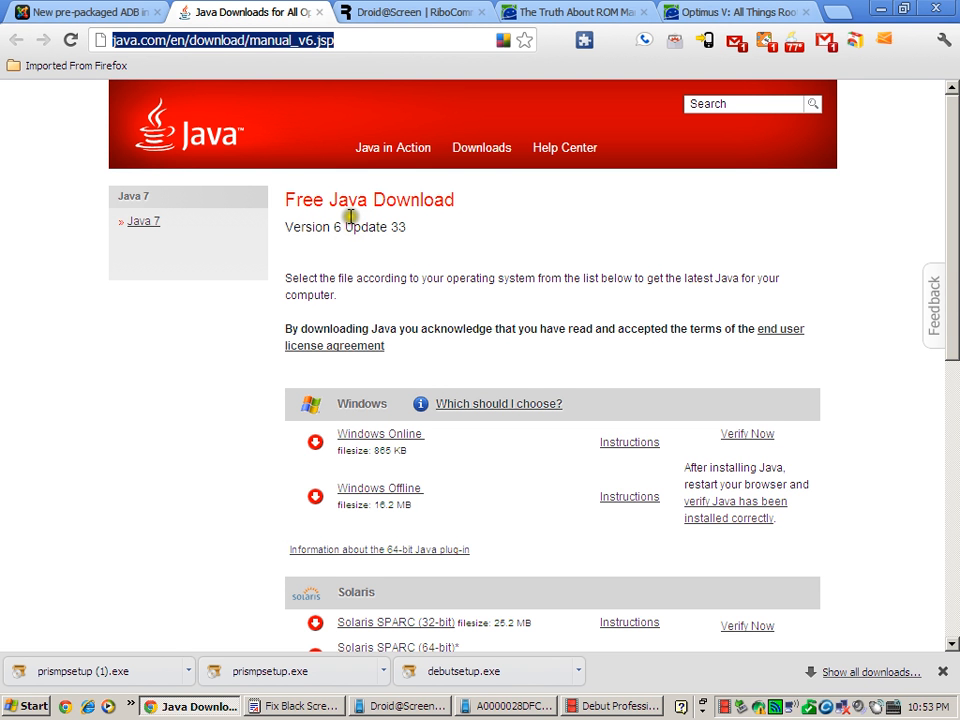
pyautogui.scroll(-3)
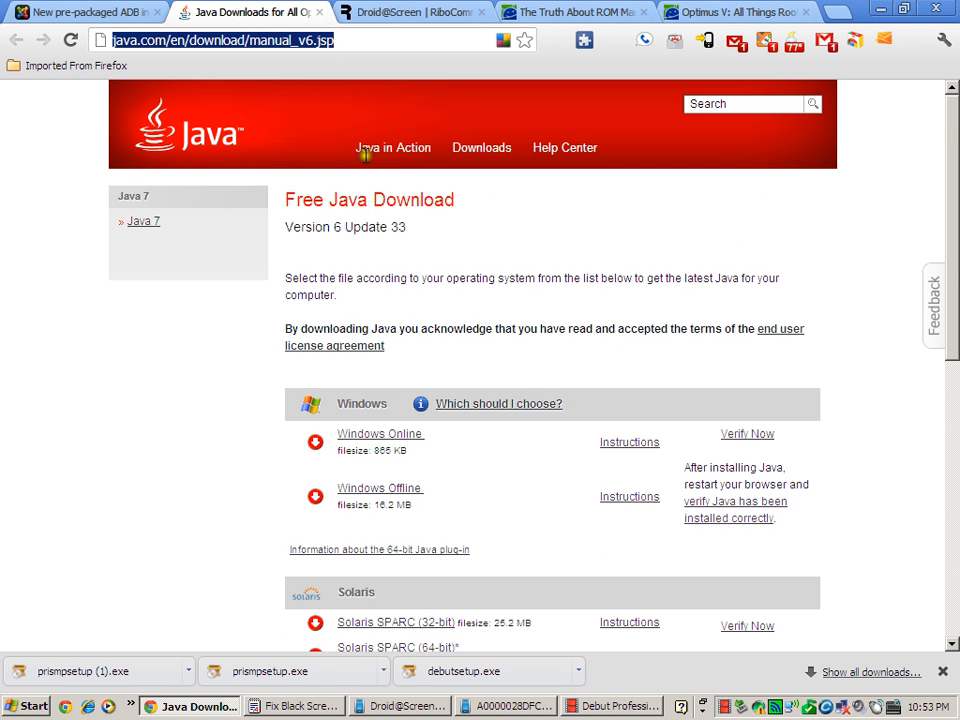
pyautogui.moveTo(396, 196)
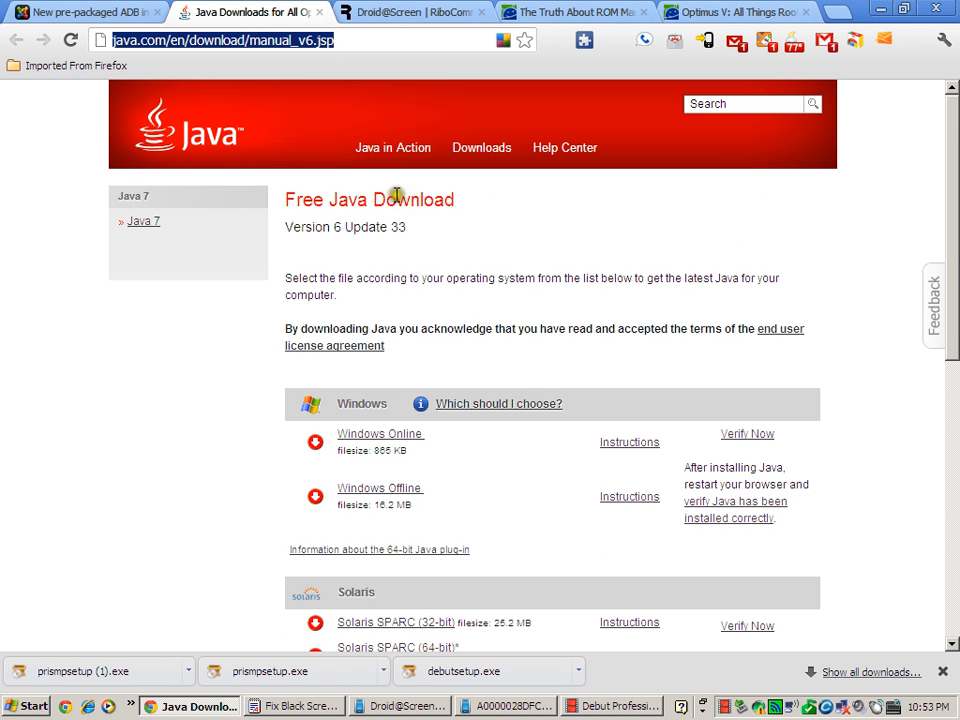
# Look over the Droid@Screen page's instruction video and droidAtScreen .jar download list.
pyautogui.click(410, 12)
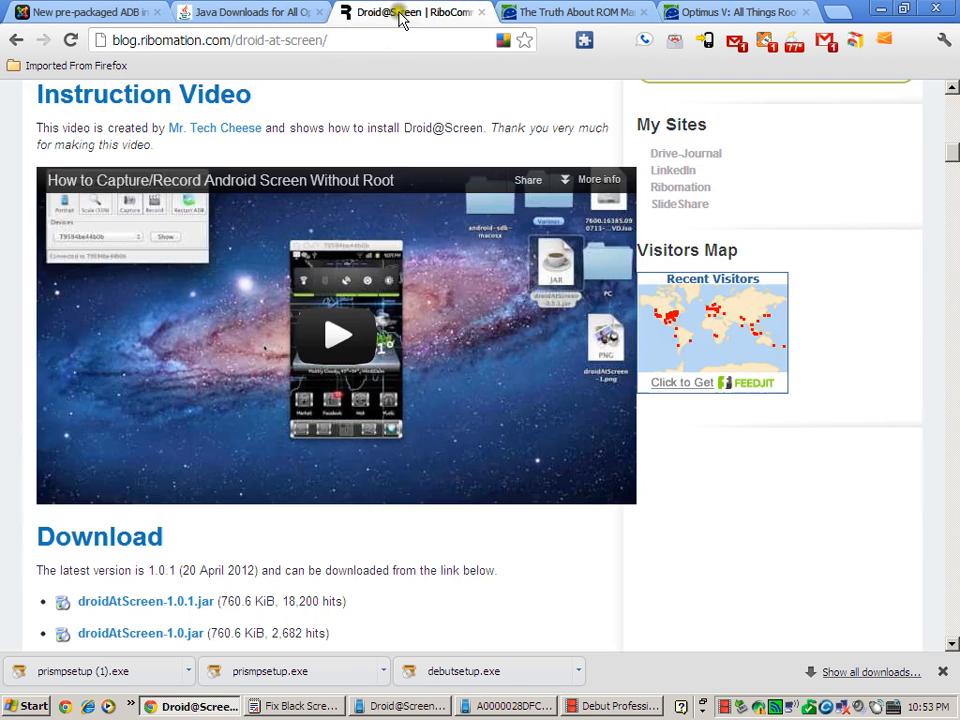
pyautogui.scroll(-3)
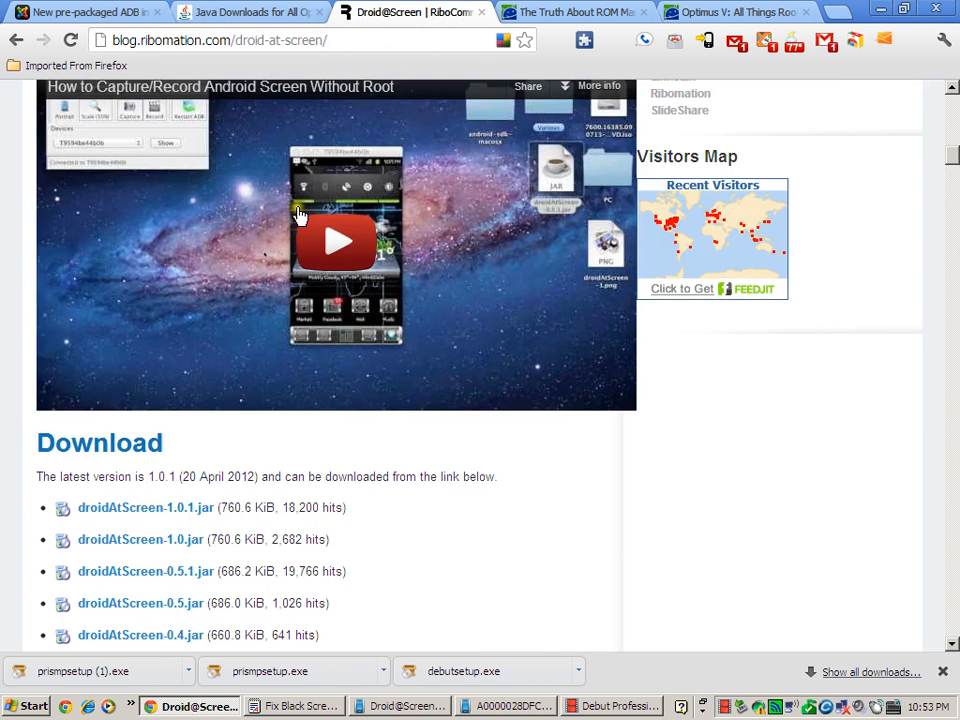
pyautogui.scroll(-3)
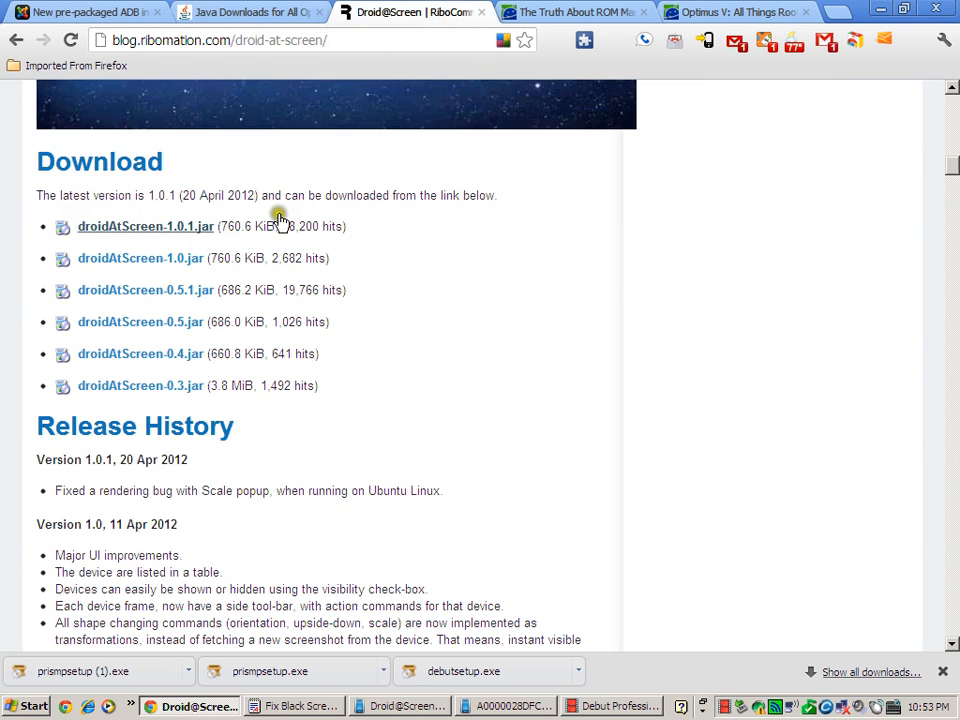
pyautogui.moveTo(148, 232)
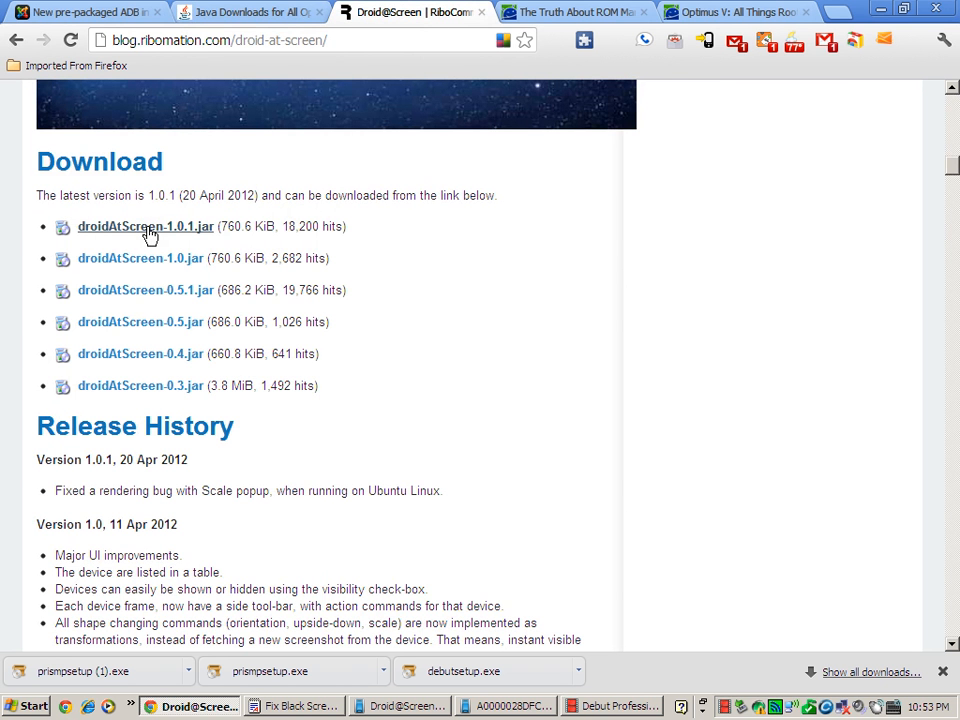
pyautogui.scroll(3)
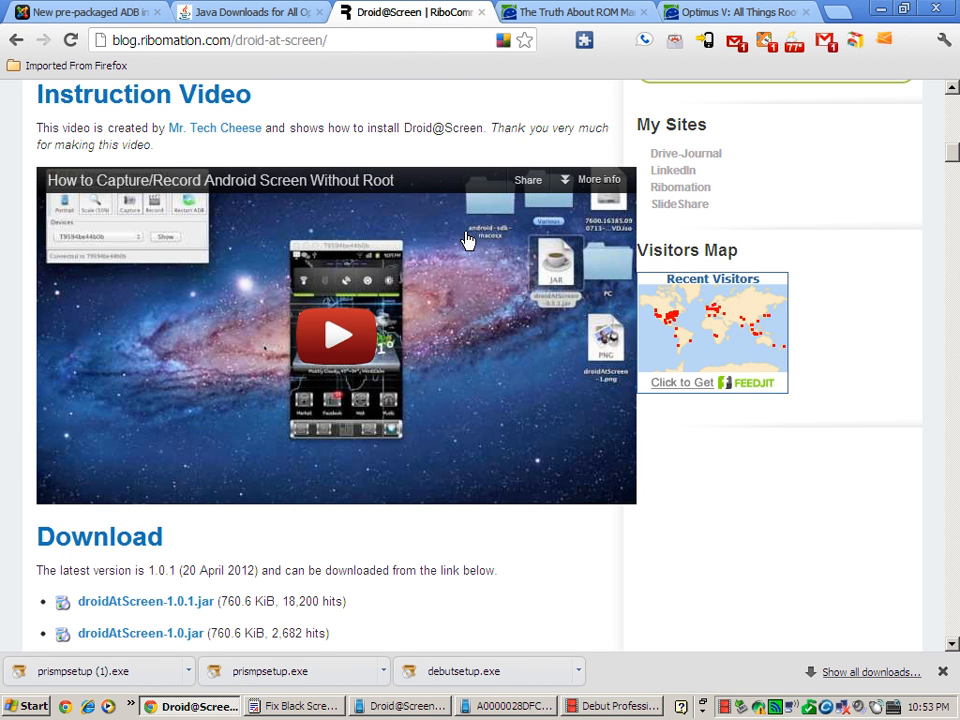
pyautogui.moveTo(188, 192)
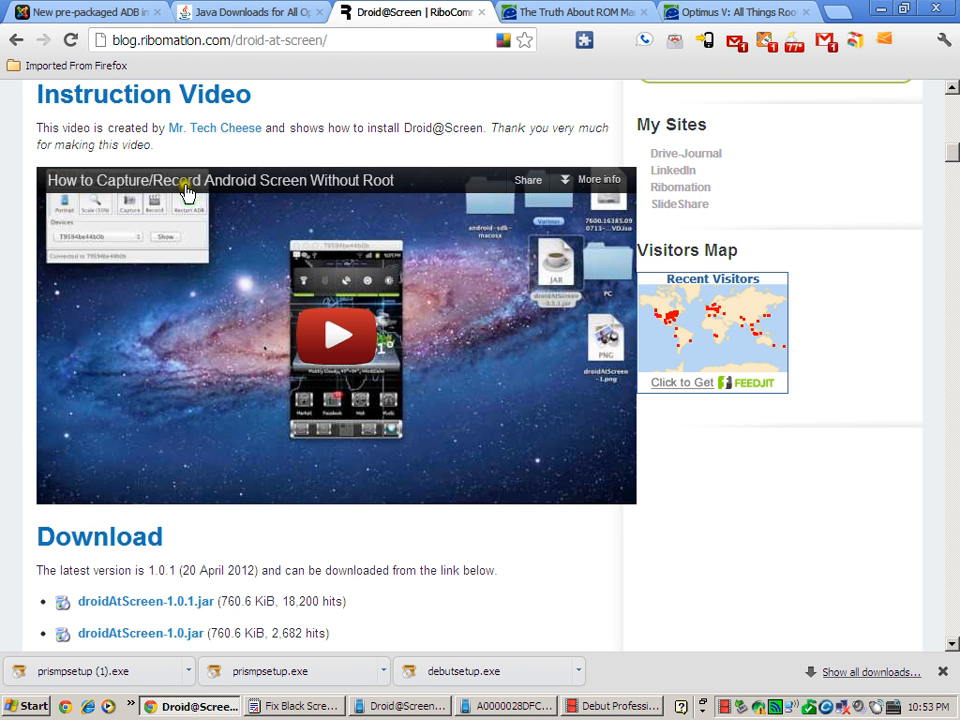
pyautogui.moveTo(516, 192)
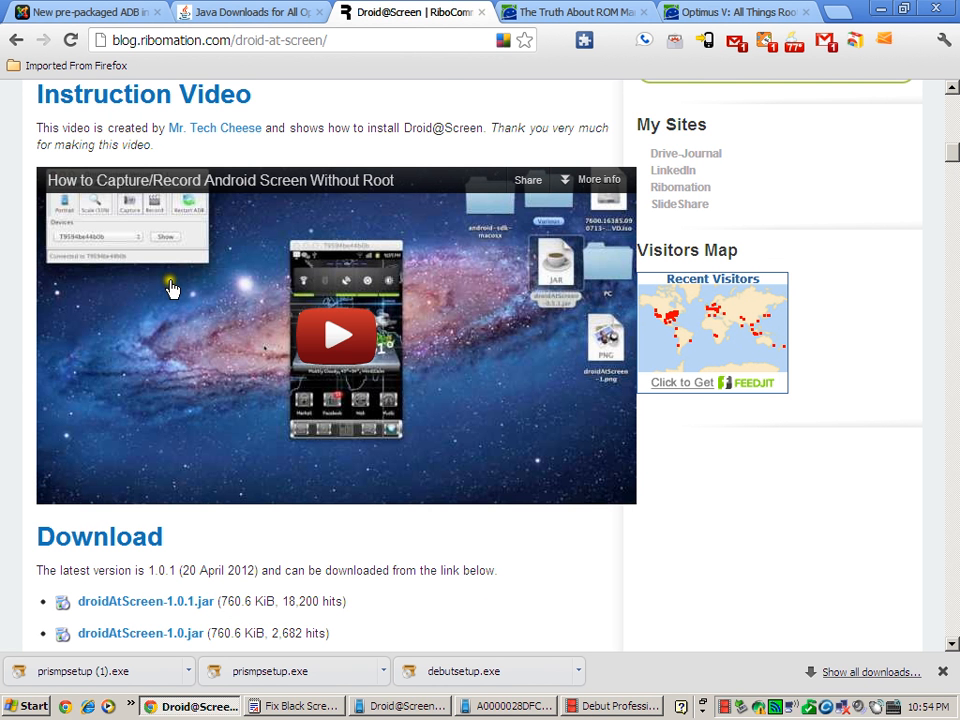
pyautogui.moveTo(194, 310)
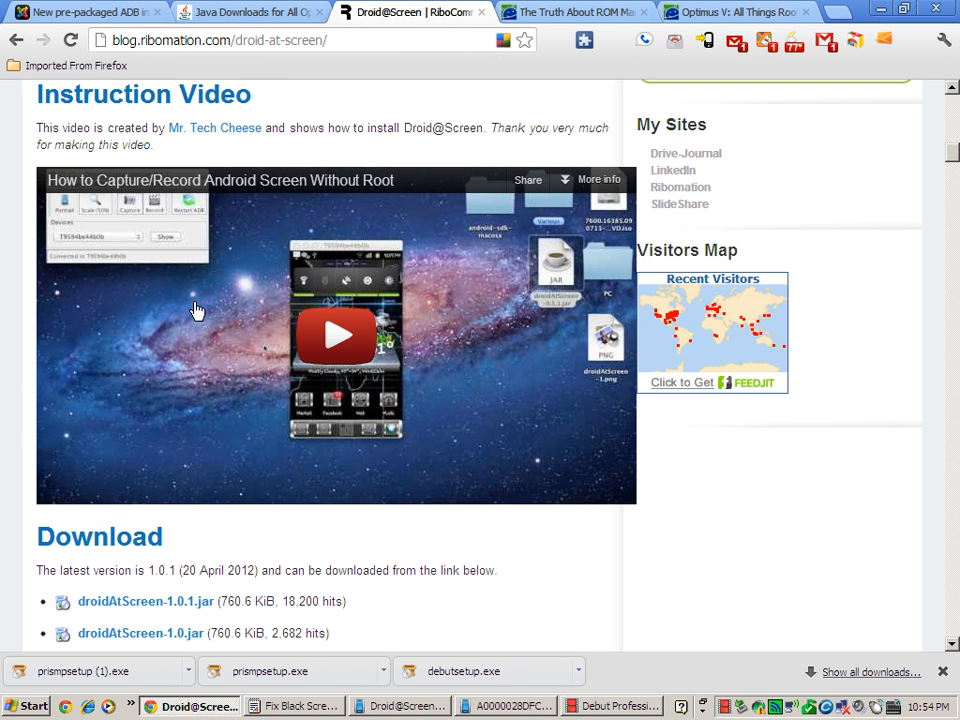
pyautogui.moveTo(210, 296)
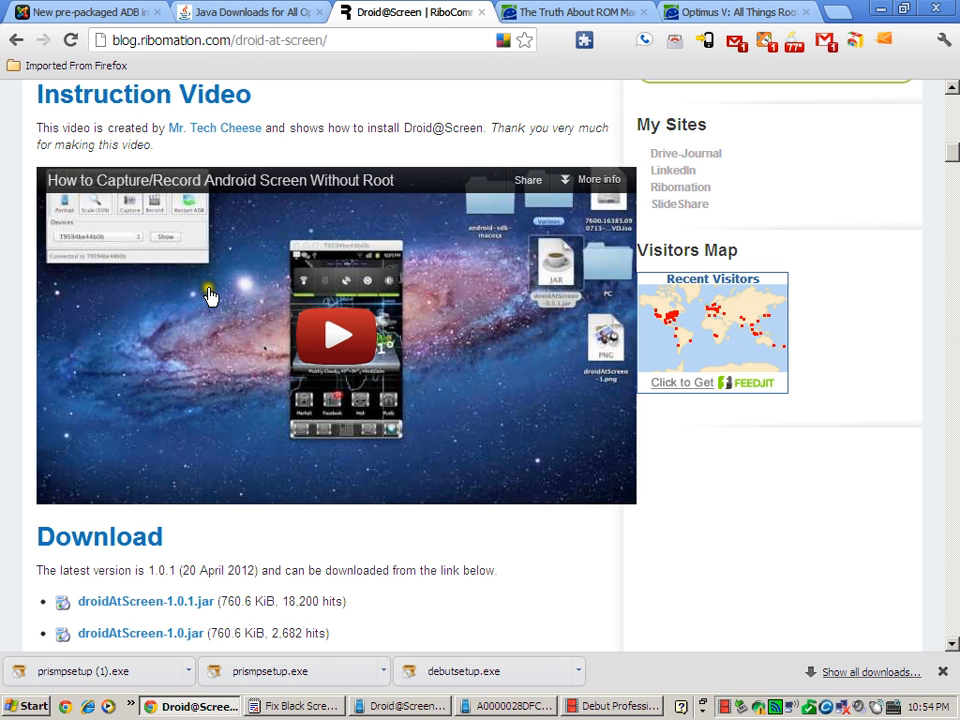
pyautogui.moveTo(476, 220)
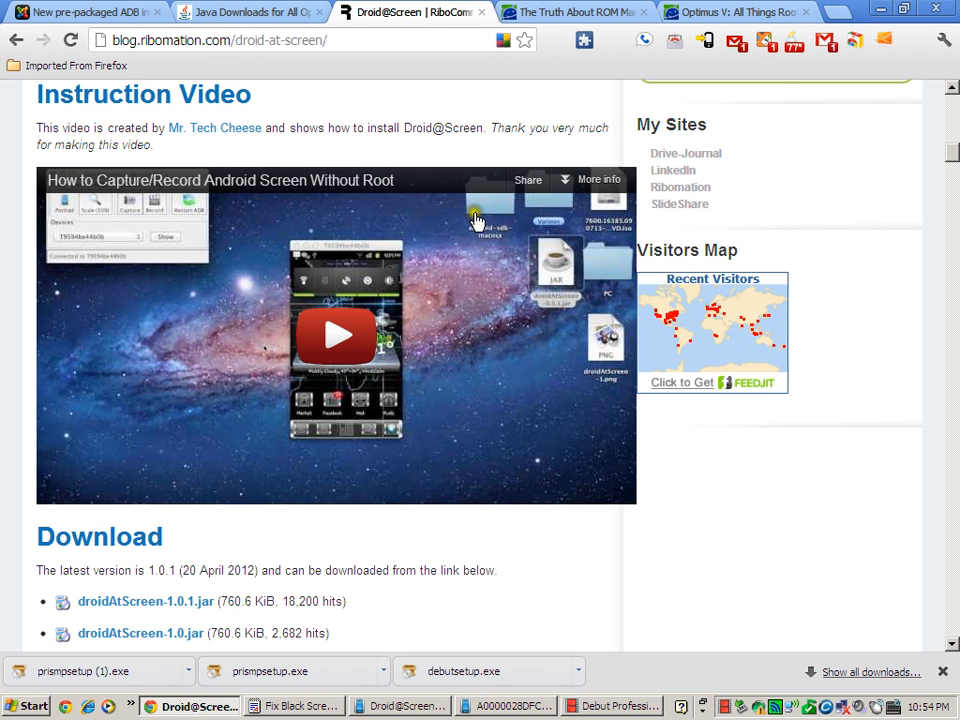
pyautogui.moveTo(484, 128)
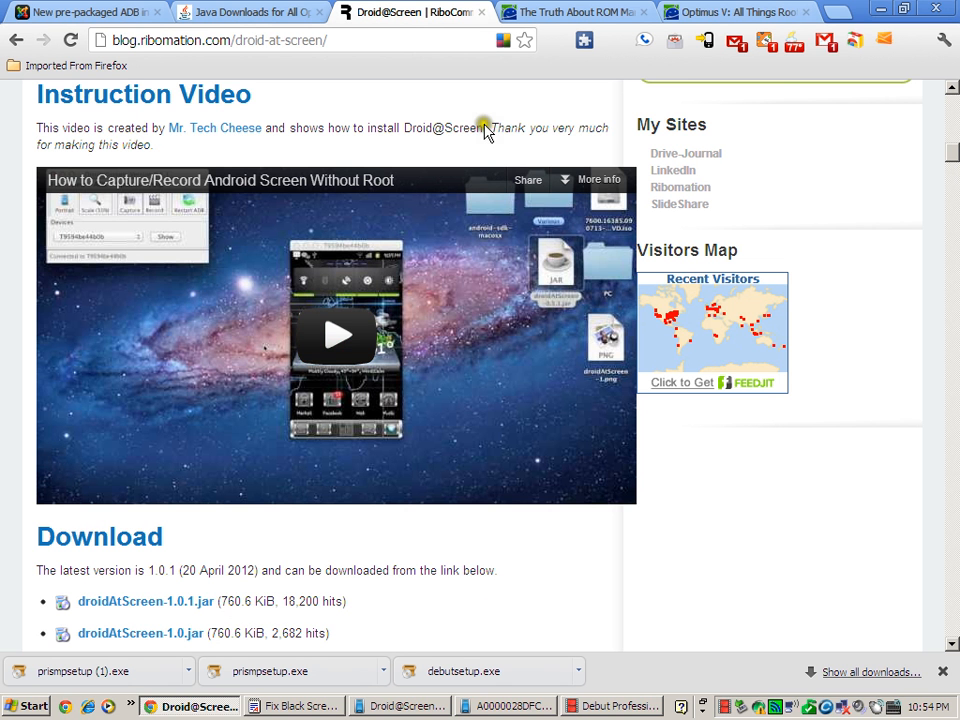
pyautogui.scroll(-3)
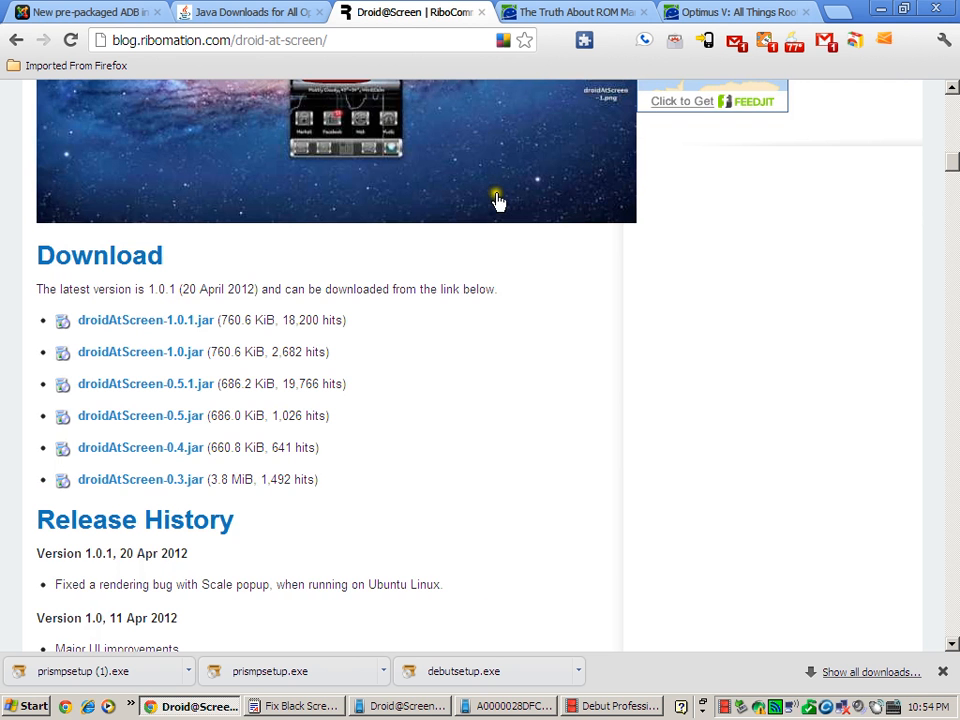
pyautogui.moveTo(126, 710)
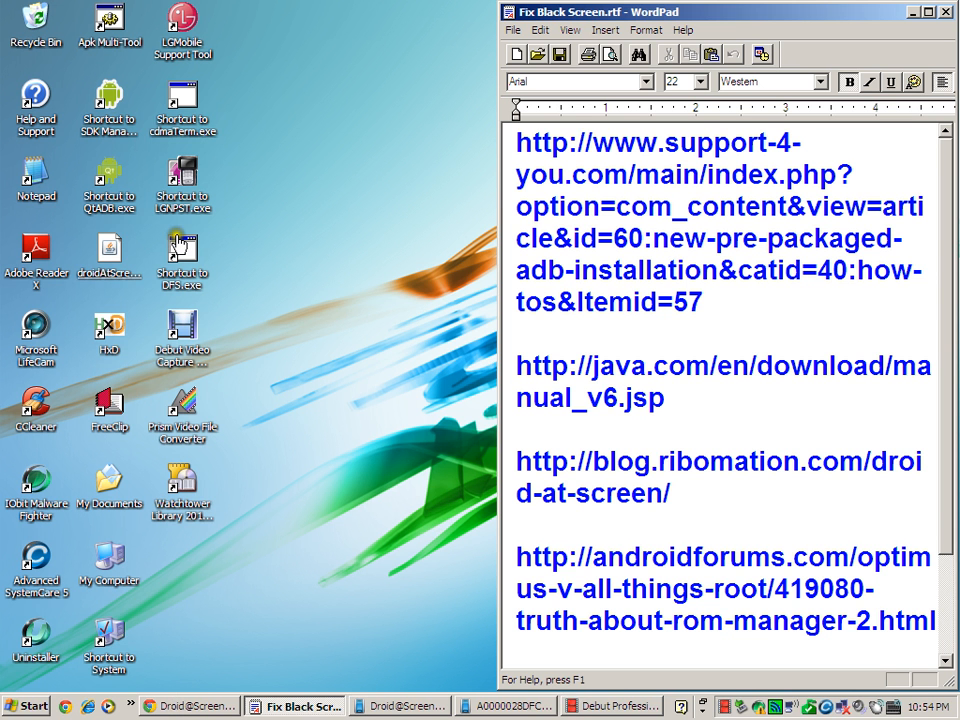
# Bring up the Droid@Screen window mirroring the phone's ClockworkMod Recovery menu.
pyautogui.click(108, 248)
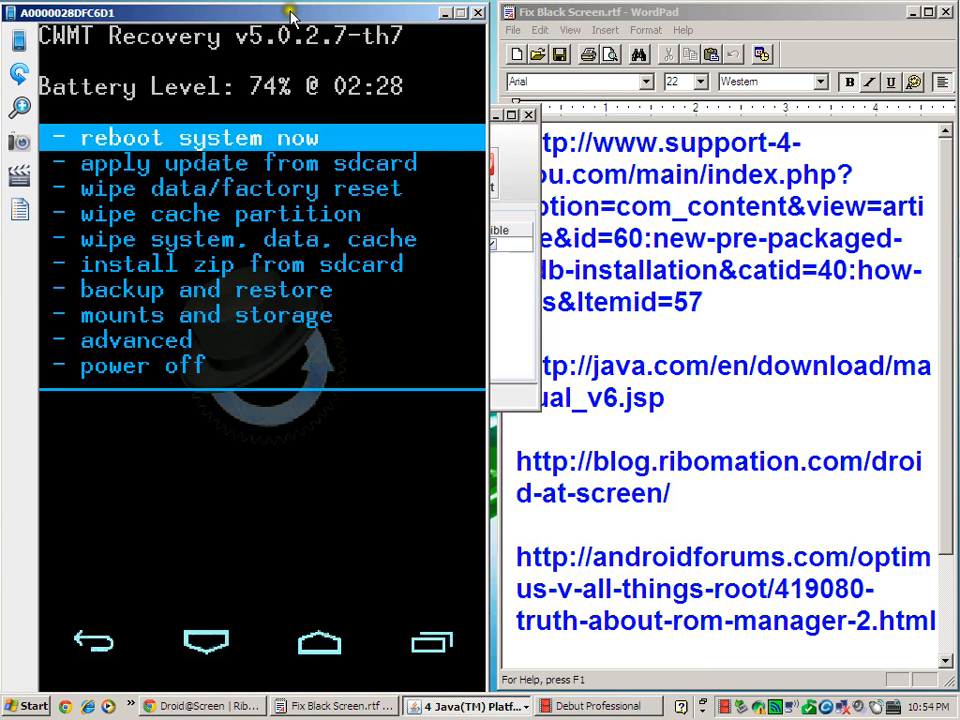
pyautogui.moveTo(358, 616)
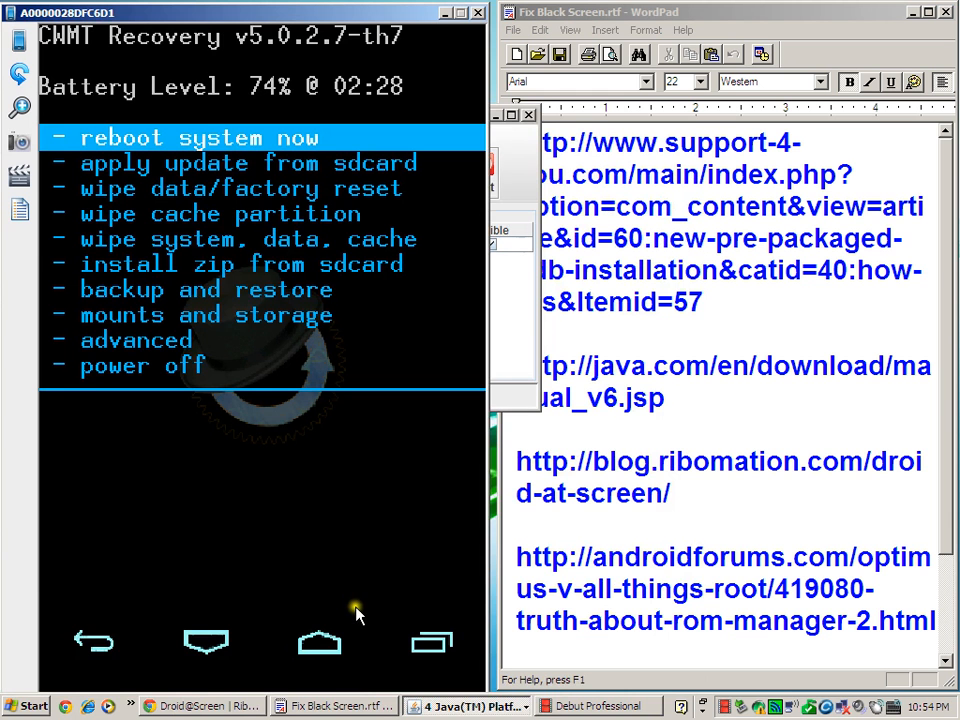
pyautogui.moveTo(358, 610)
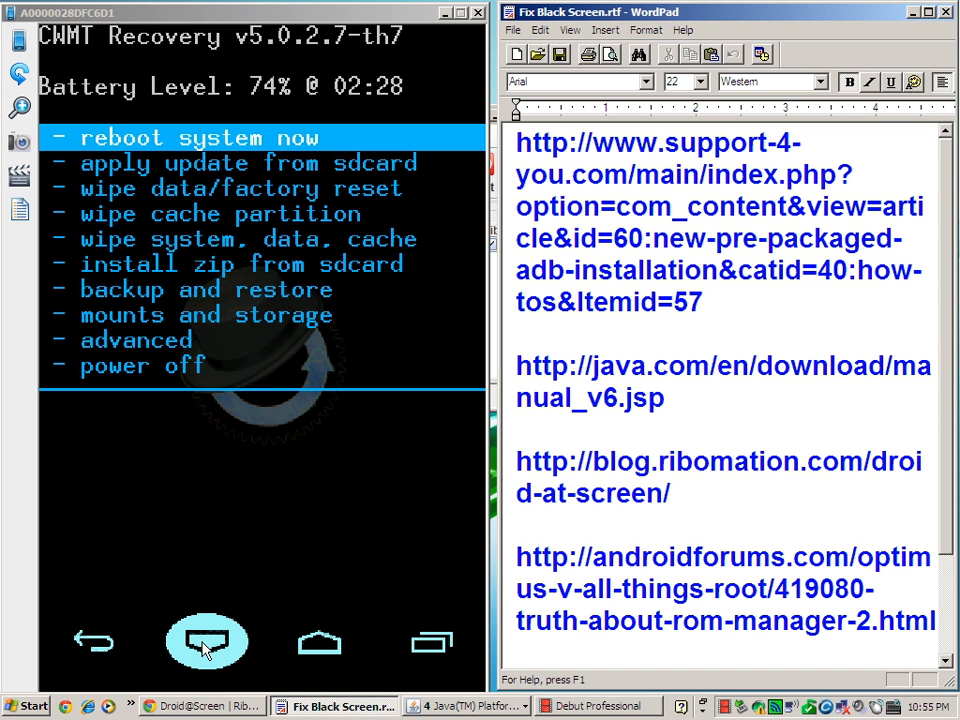
# Move the recovery selection down to 'install zip from sdcard' and open it.
pyautogui.click(208, 642)
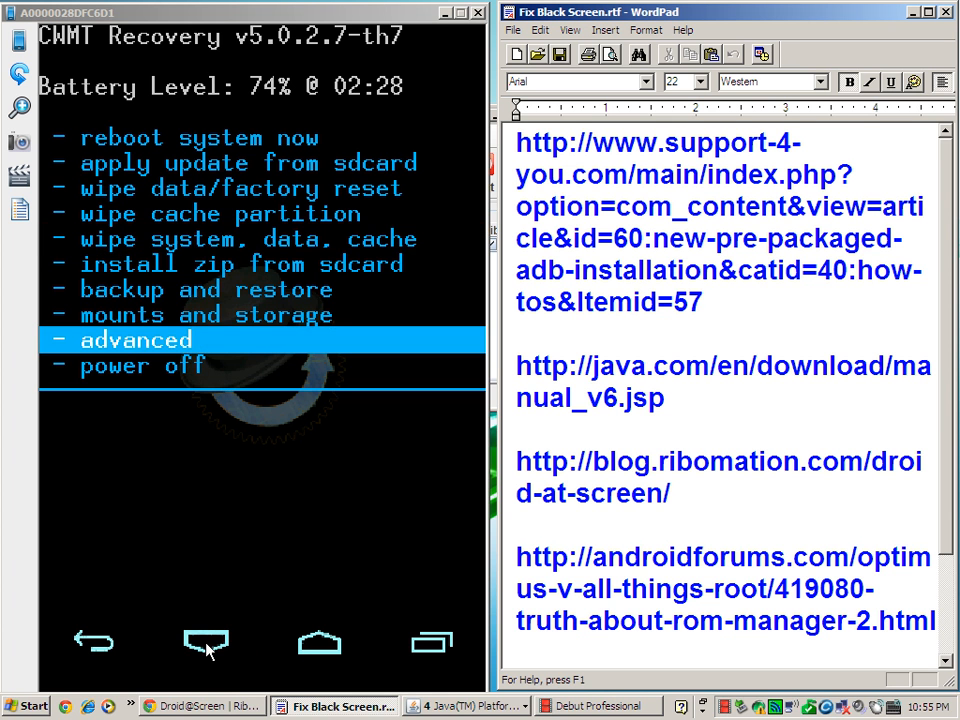
pyautogui.click(208, 640)
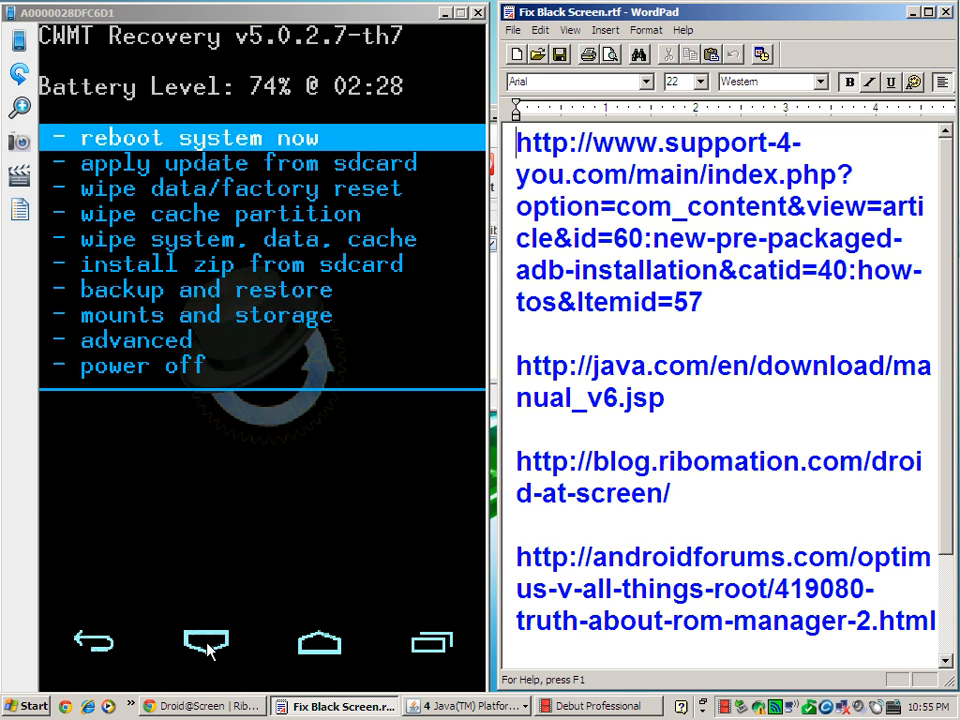
pyautogui.click(208, 644)
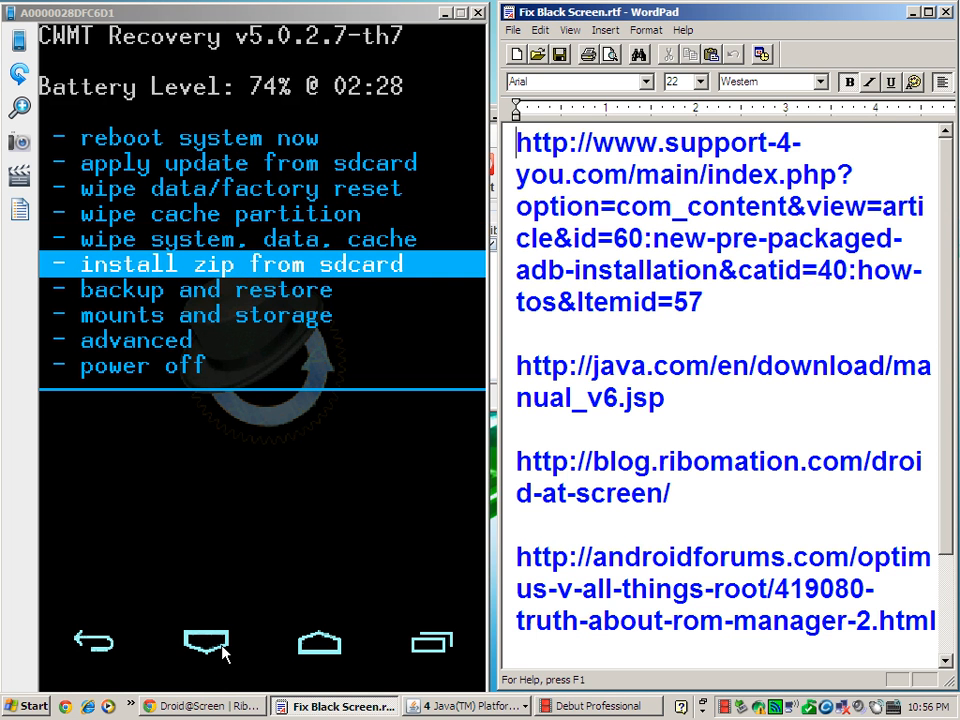
pyautogui.click(244, 264)
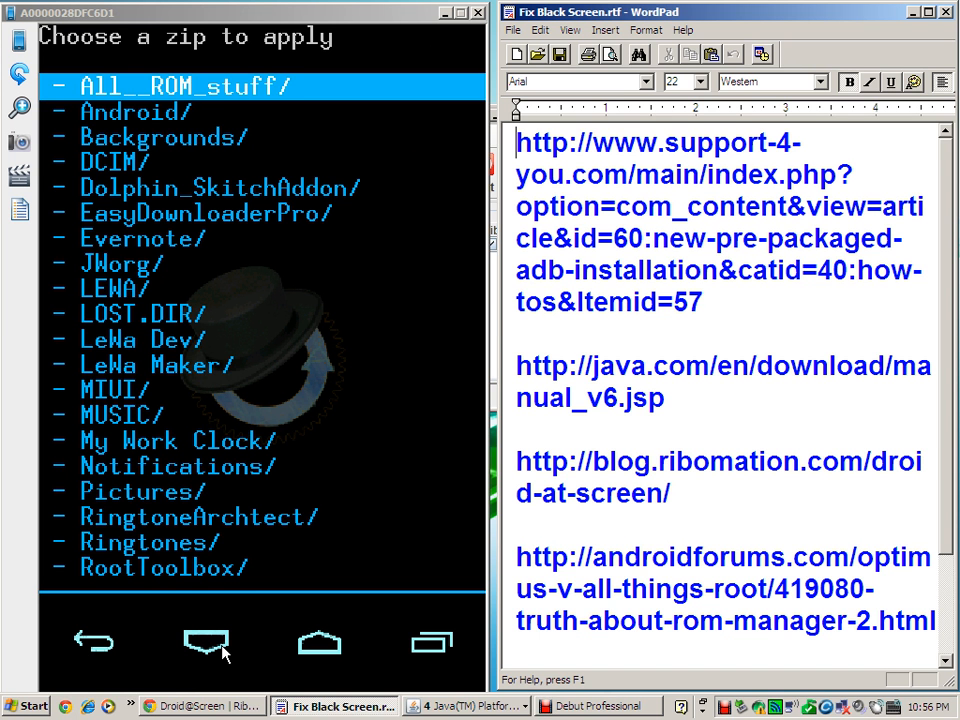
# Step through the SD card folder list back to All_ROM_stuff, then scroll the WordPad link list.
pyautogui.click(208, 642)
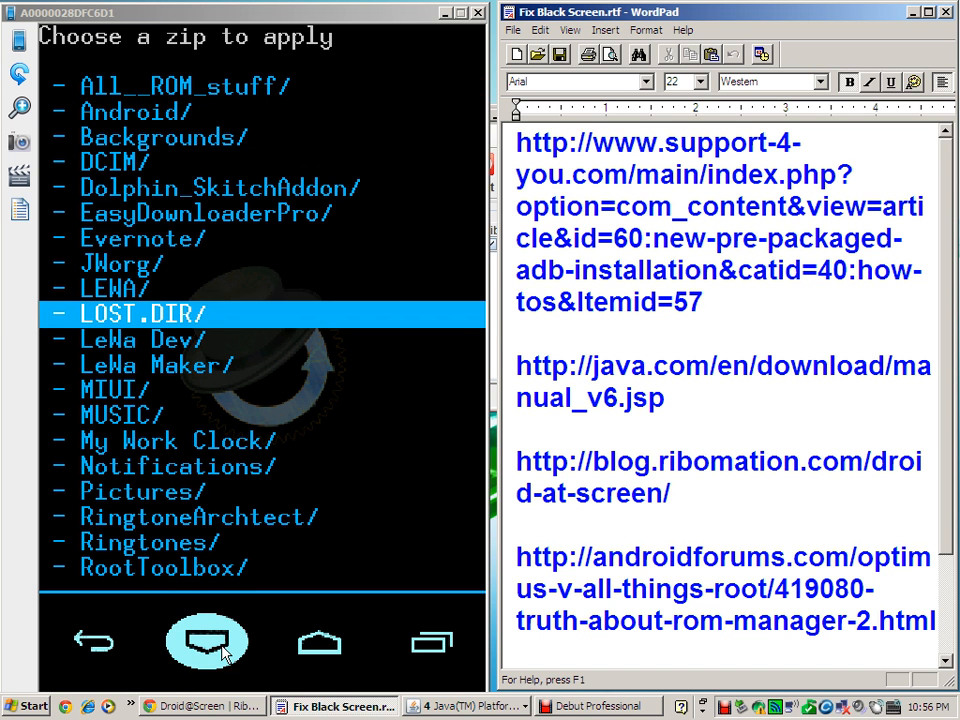
pyautogui.click(208, 640)
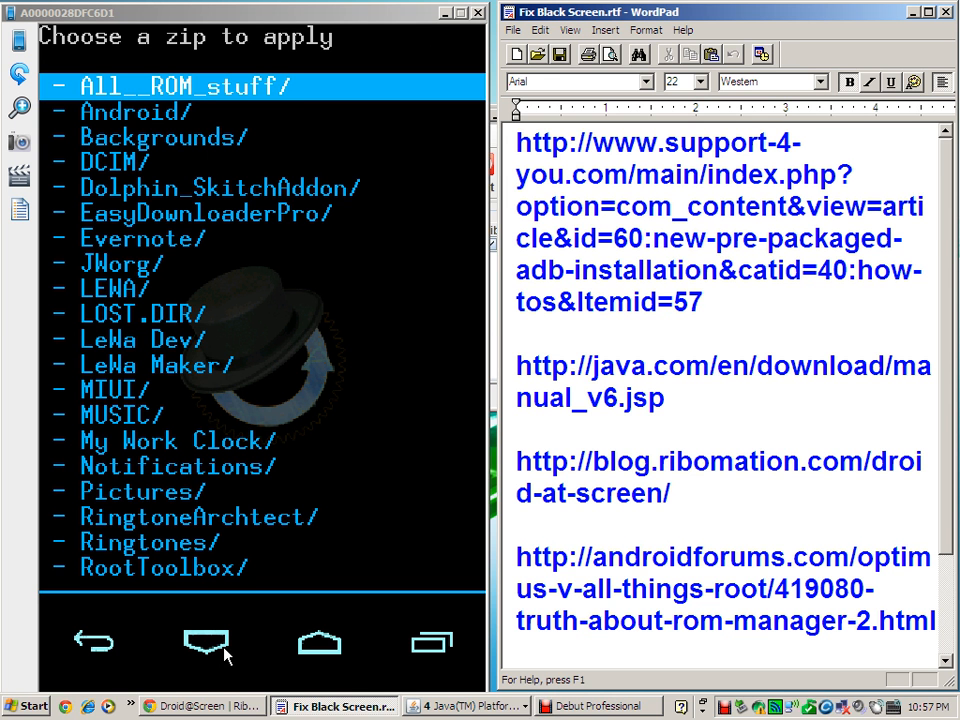
pyautogui.scroll(-3)
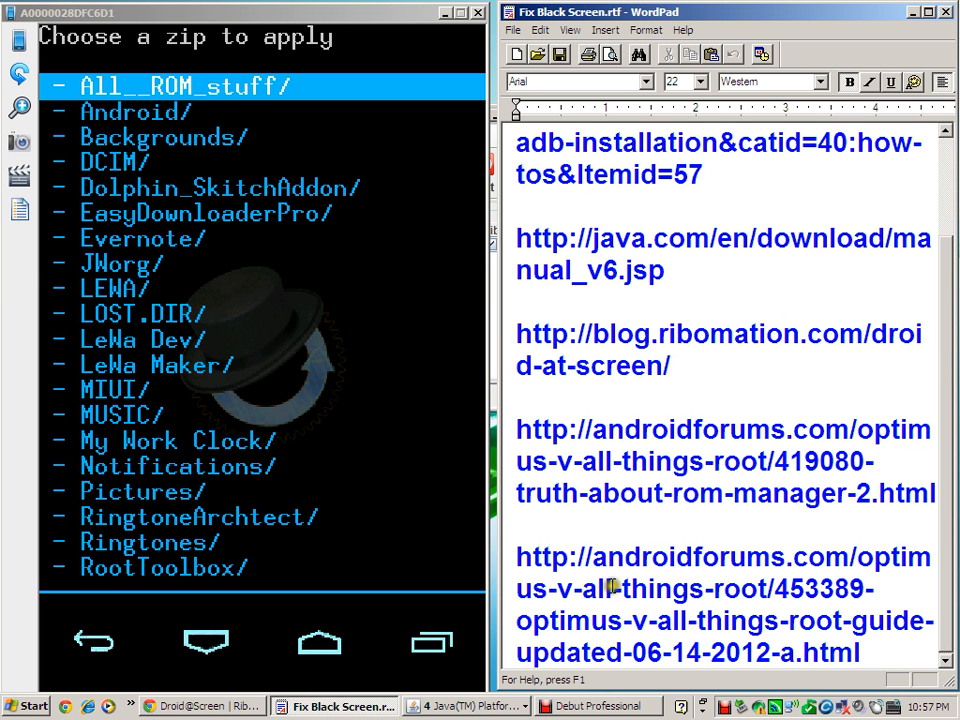
pyautogui.moveTo(640, 520)
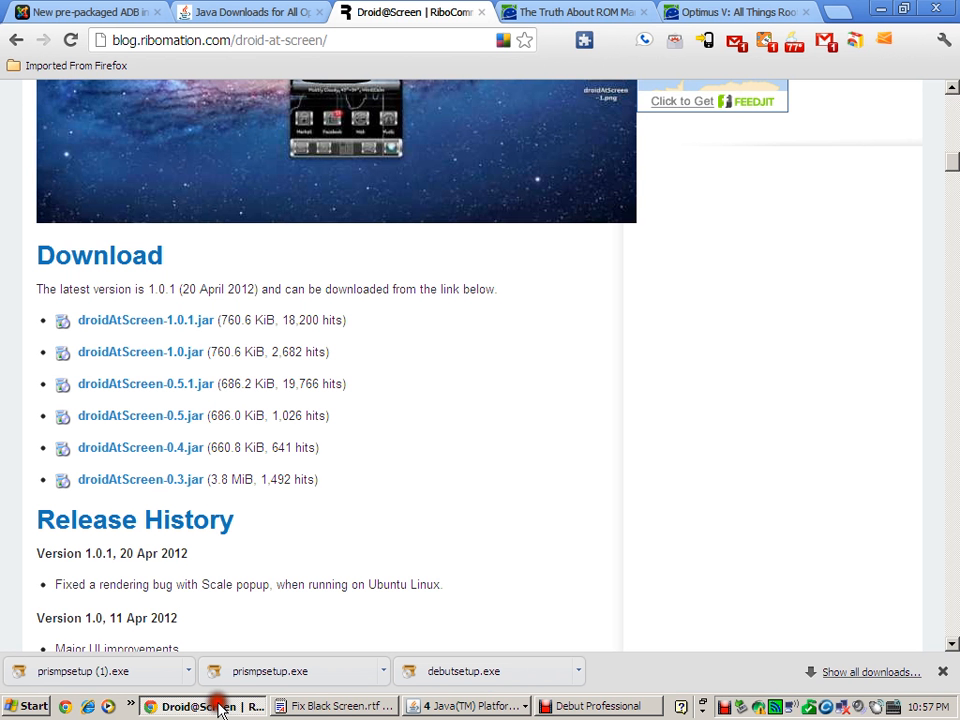
# Switch to the Optimus V root guide tab, then to The Truth About ROM Manager thread.
pyautogui.click(738, 12)
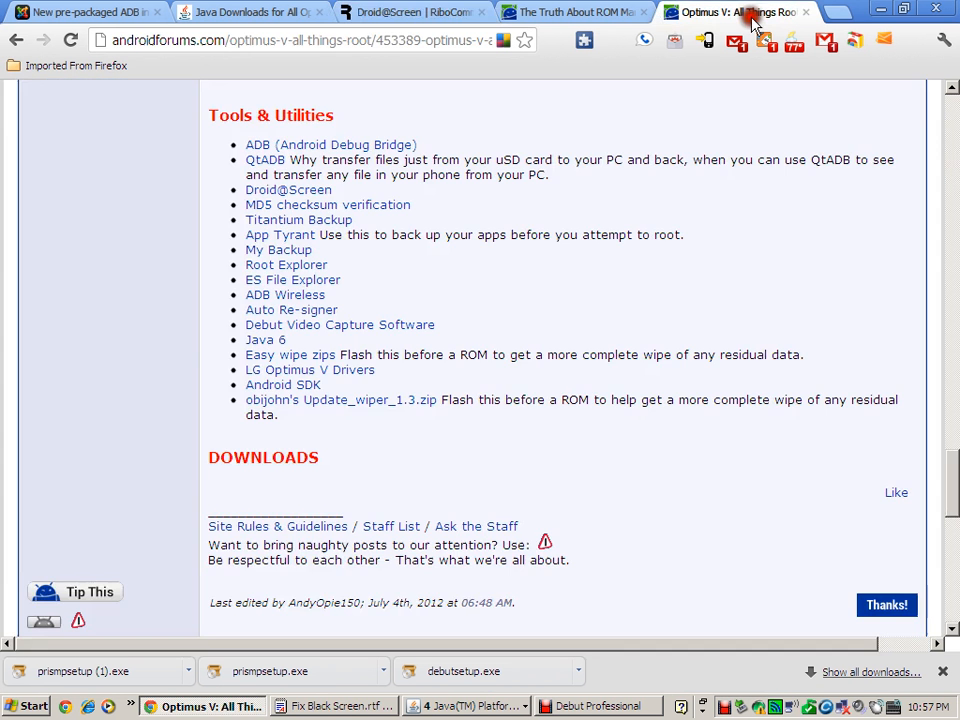
pyautogui.click(576, 12)
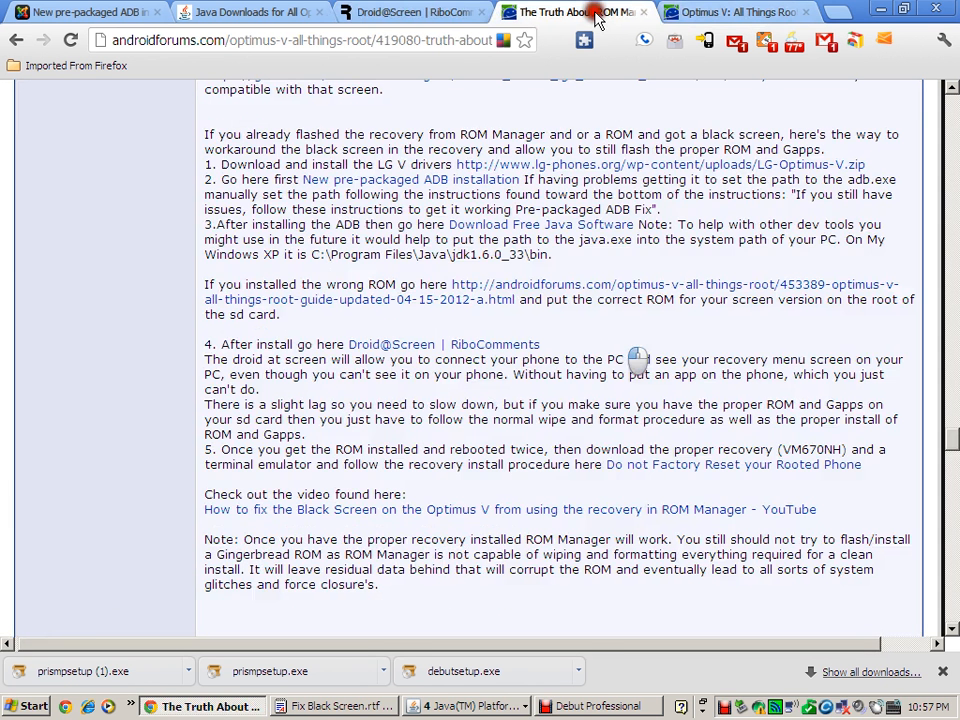
pyautogui.moveTo(420, 240)
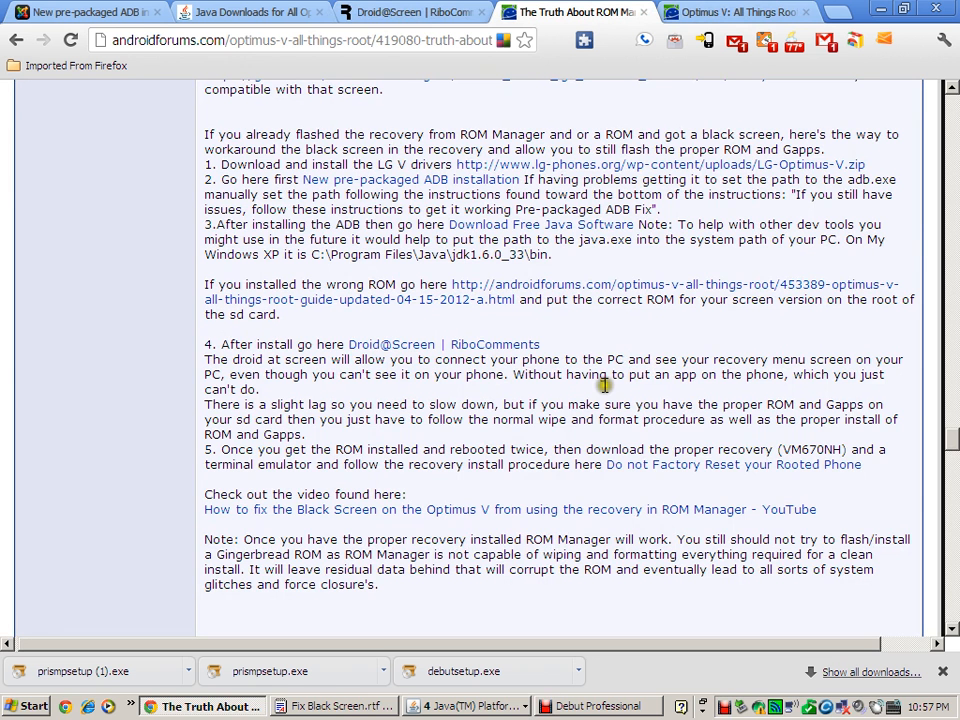
pyautogui.moveTo(472, 164)
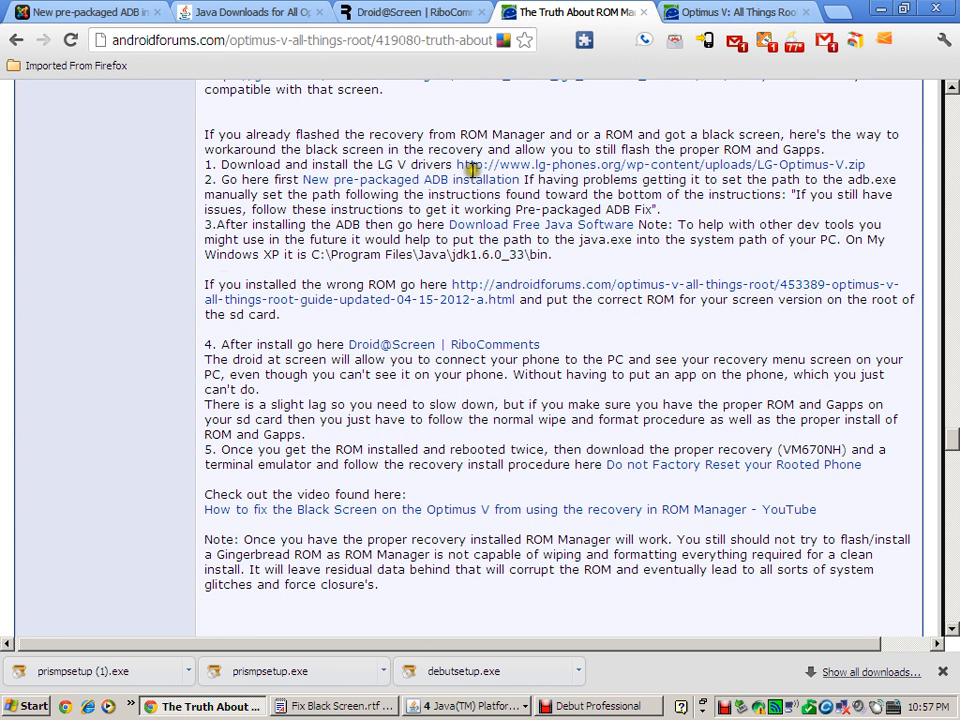
pyautogui.moveTo(484, 456)
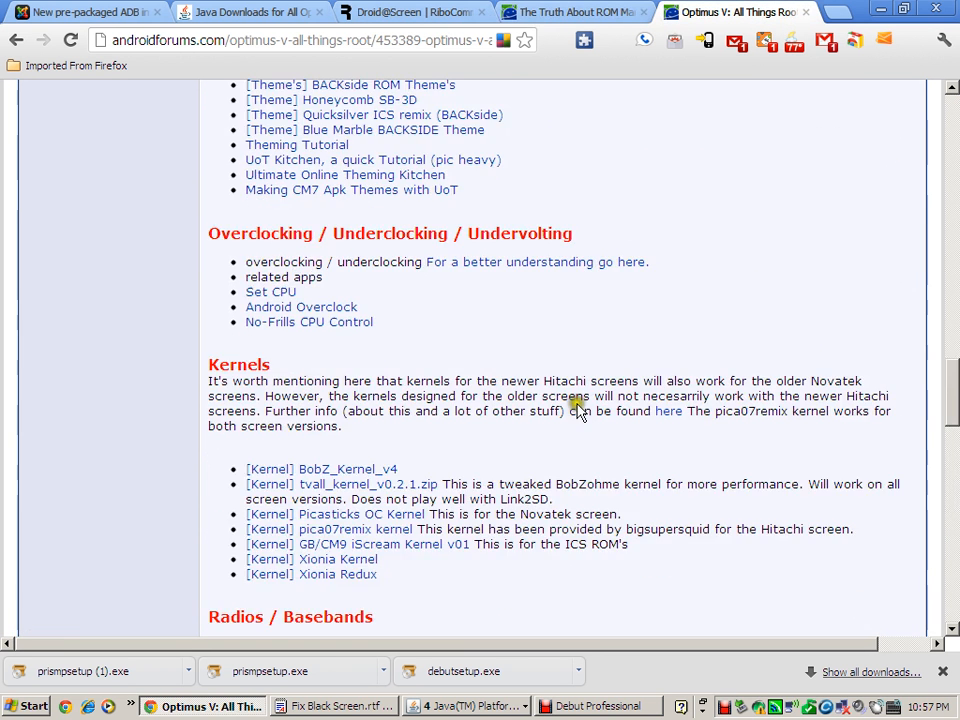
# Scroll up from the ROMs list to the flash_image and Recovery downloads section.
pyautogui.scroll(3)
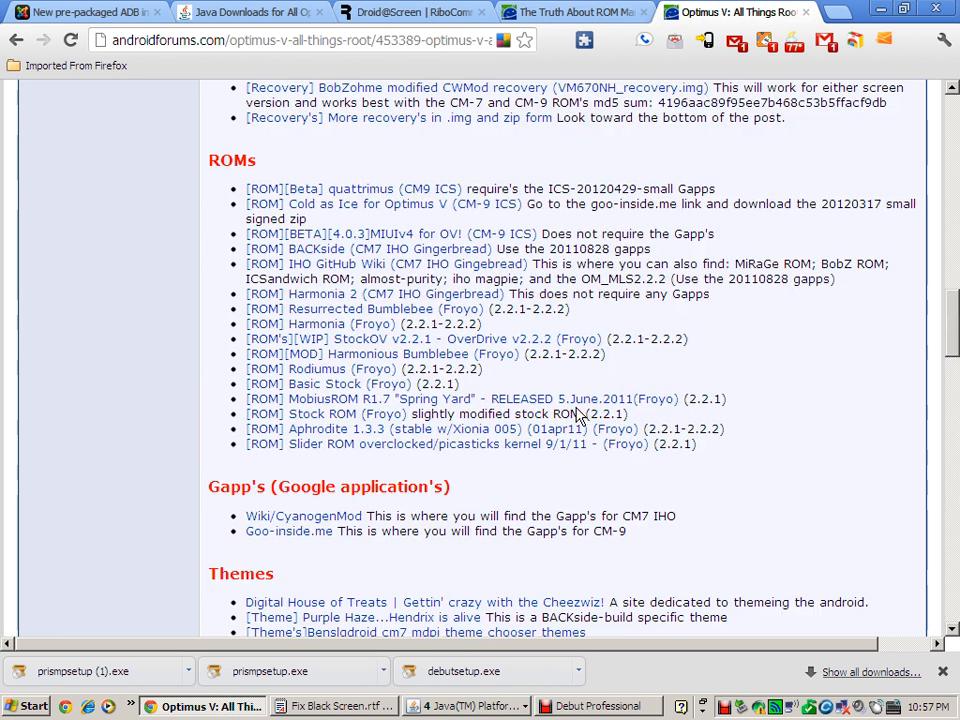
pyautogui.moveTo(356, 188)
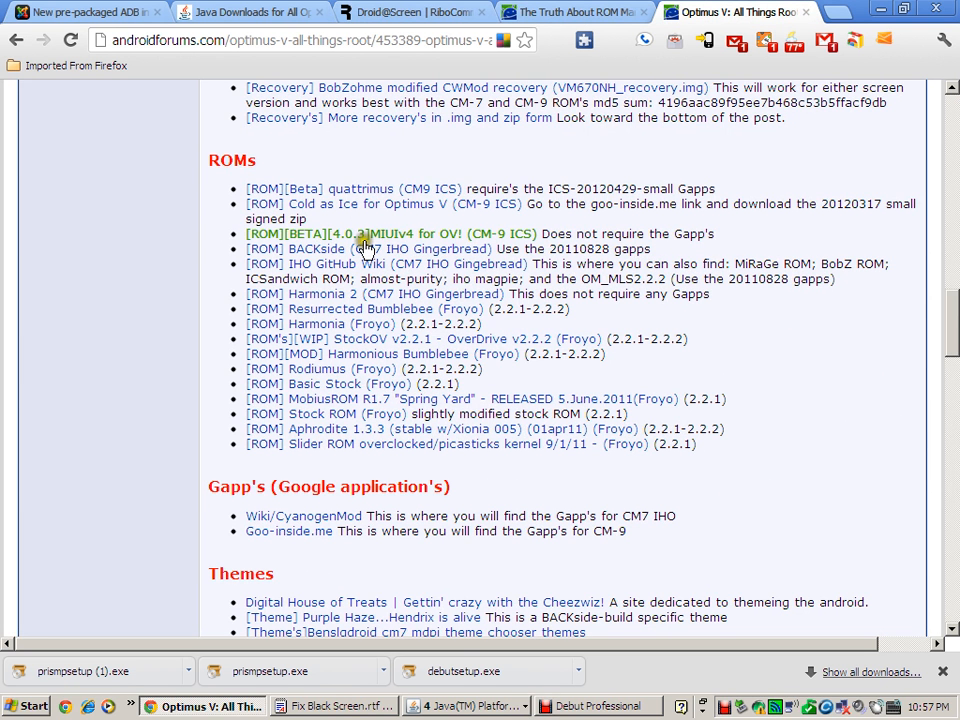
pyautogui.moveTo(430, 238)
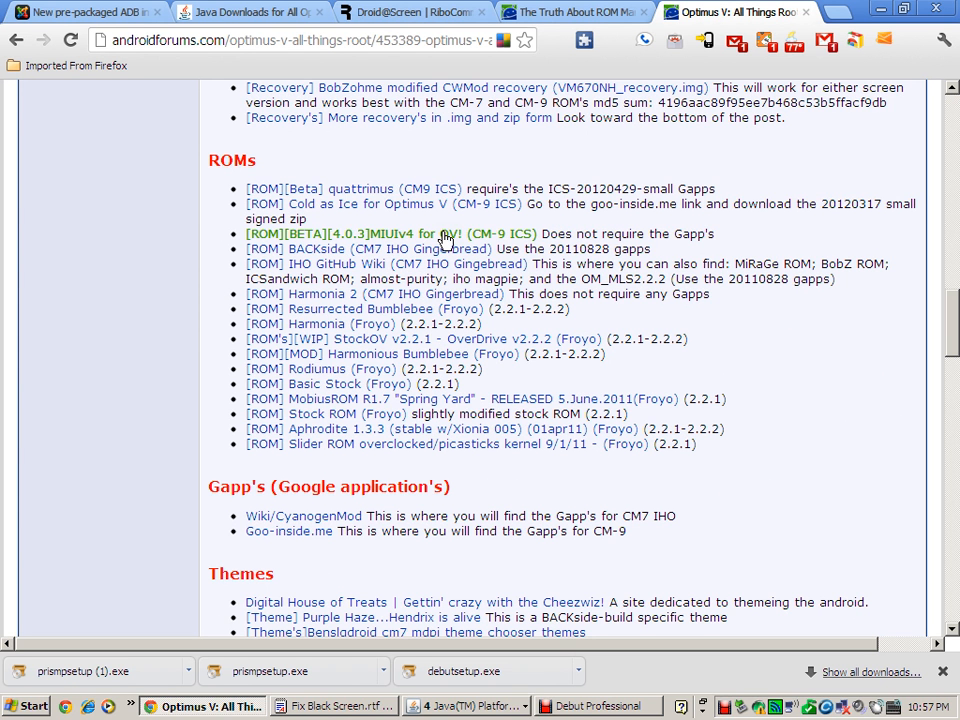
pyautogui.moveTo(372, 188)
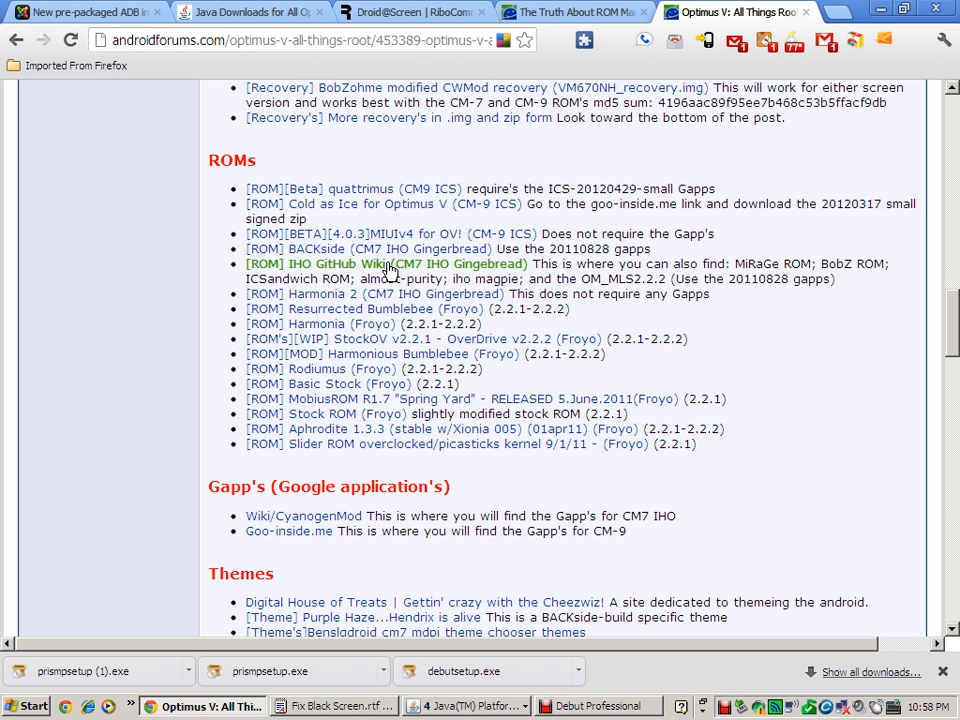
pyautogui.moveTo(486, 270)
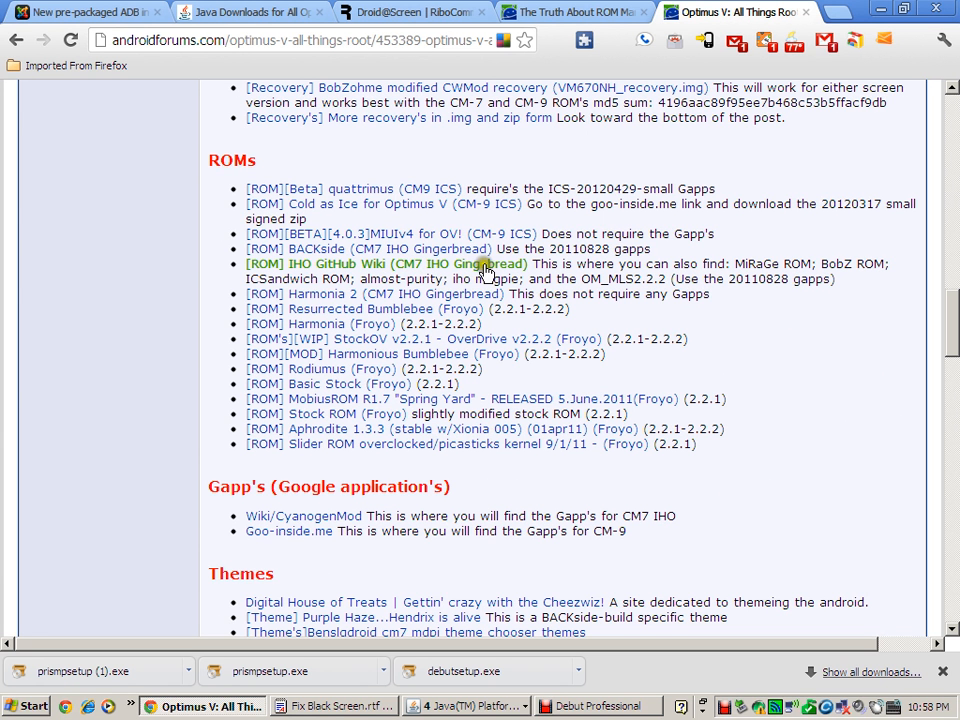
pyautogui.moveTo(352, 270)
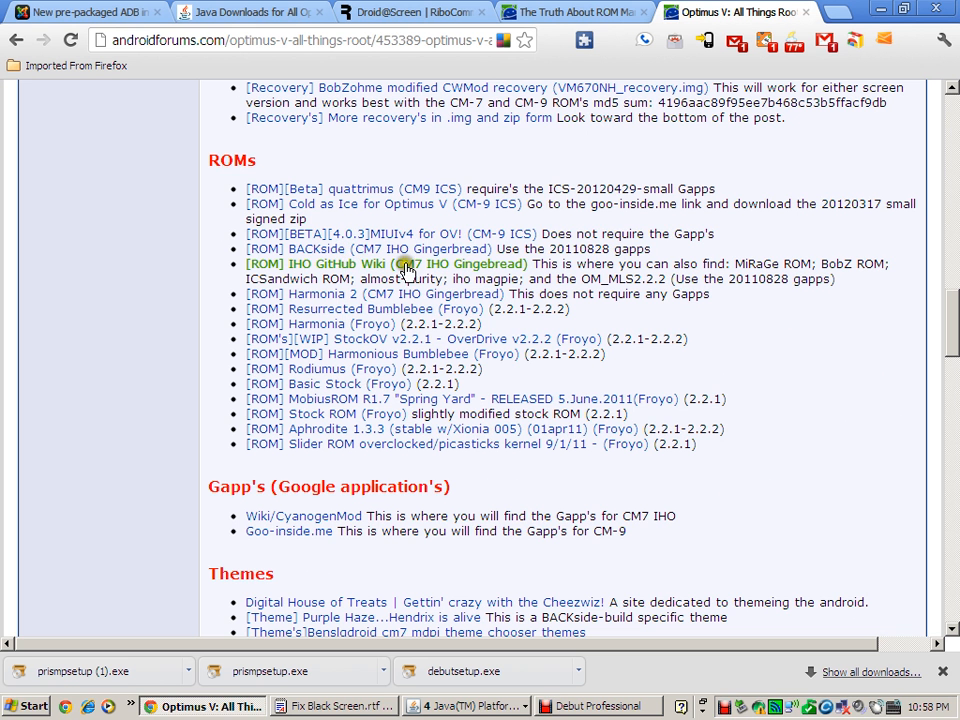
pyautogui.moveTo(380, 404)
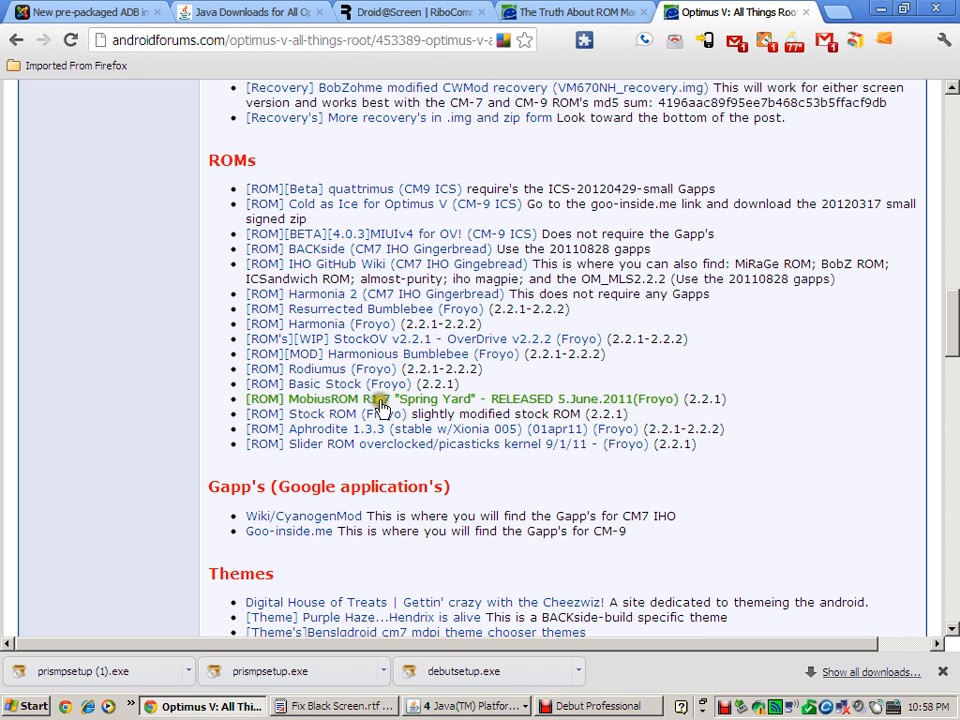
pyautogui.scroll(3)
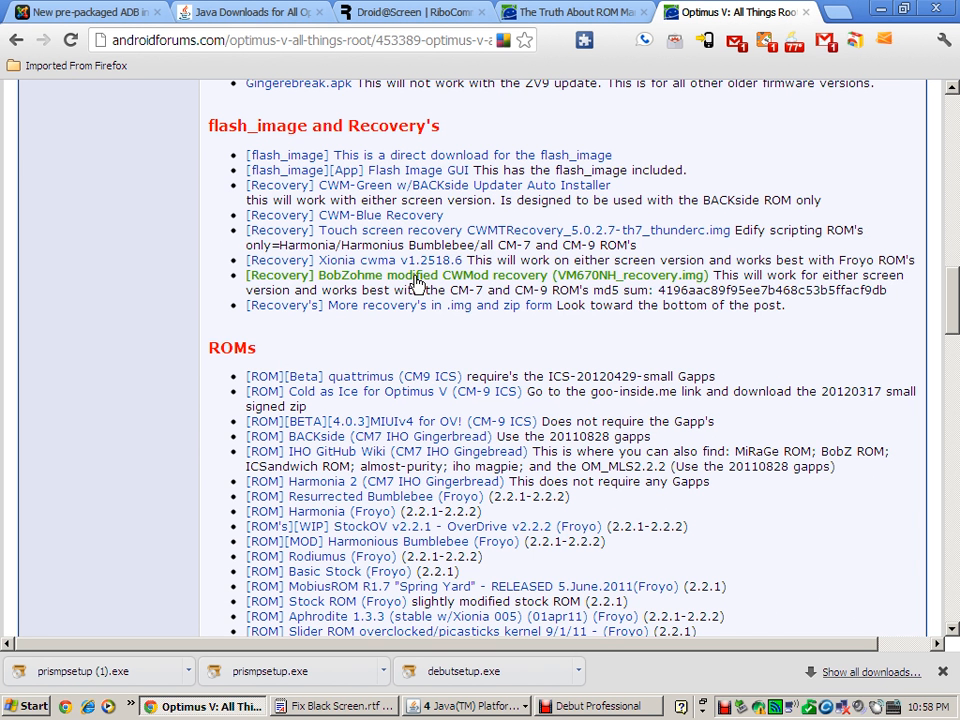
pyautogui.moveTo(420, 236)
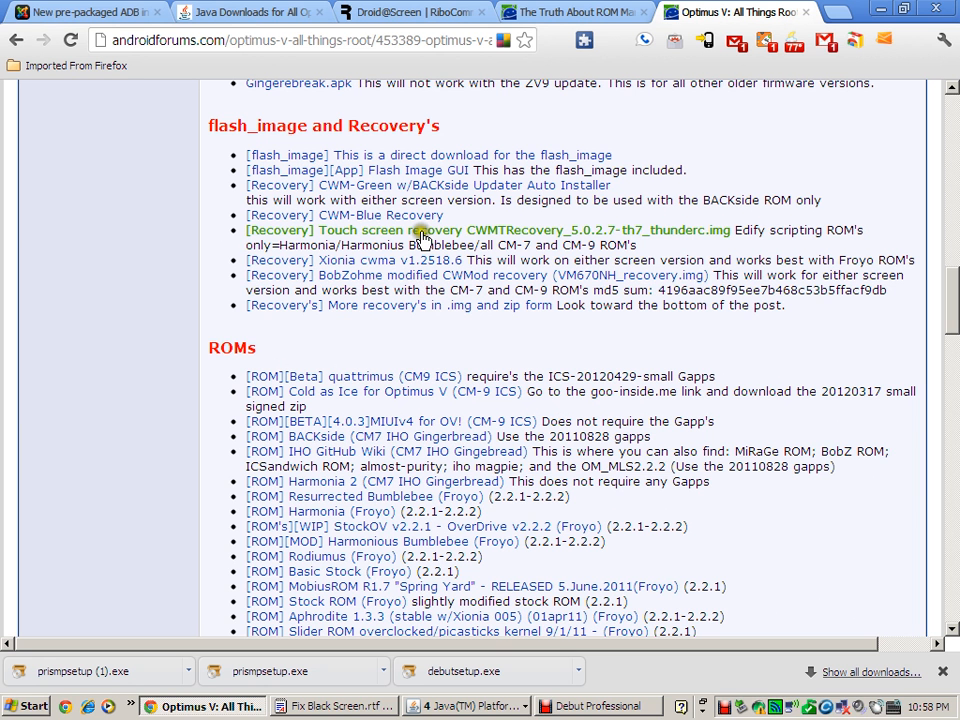
pyautogui.moveTo(400, 264)
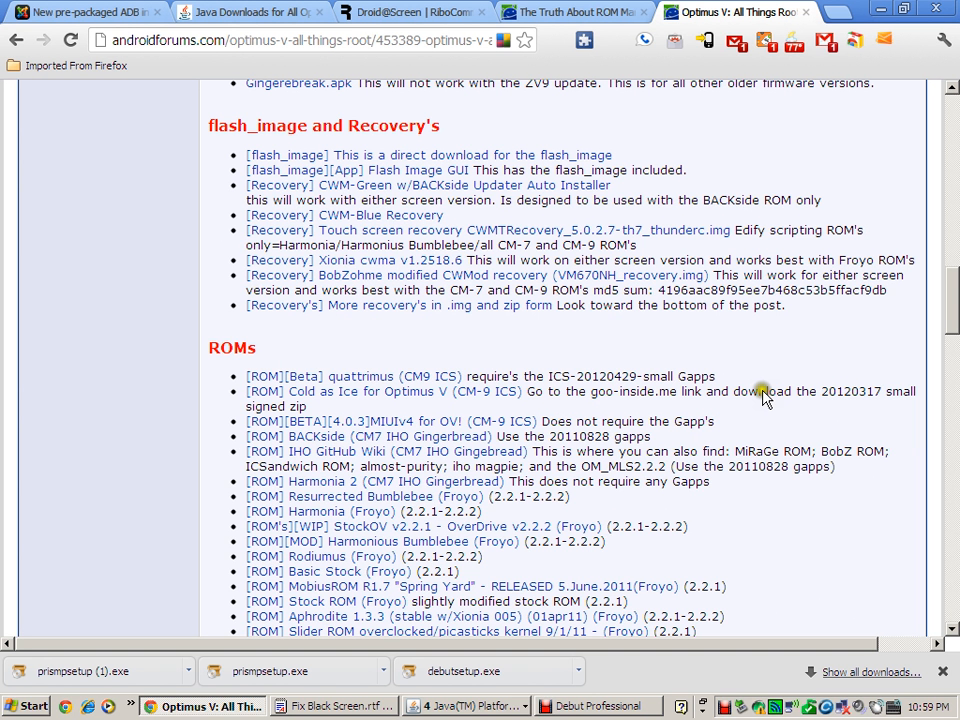
pyautogui.moveTo(756, 564)
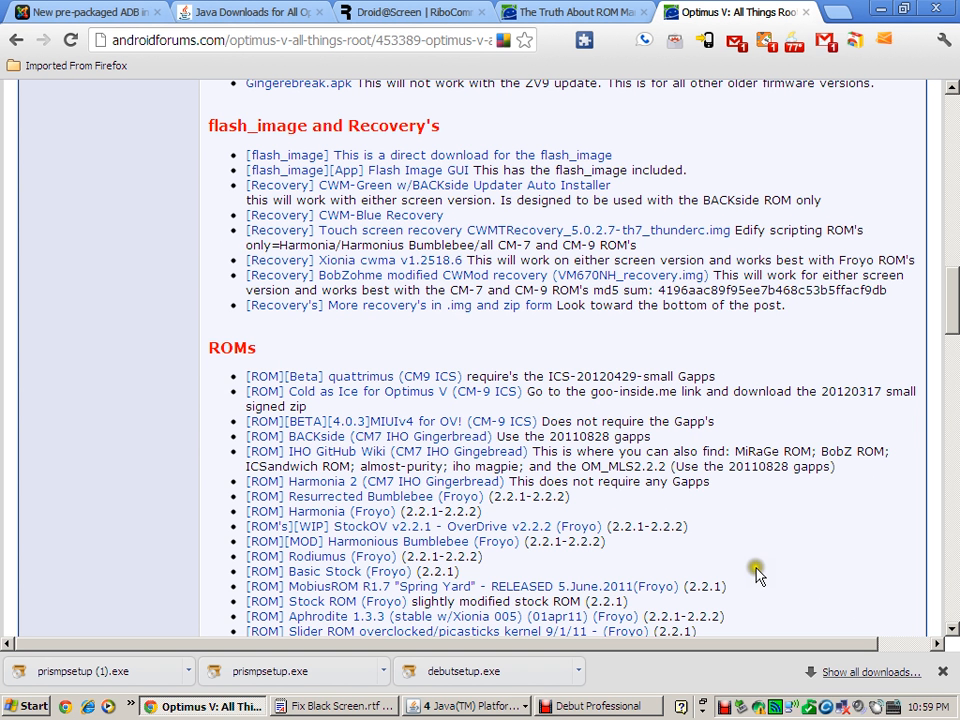
# Scroll up to the guide's disclaimer, General Information and Guides list.
pyautogui.scroll(3)
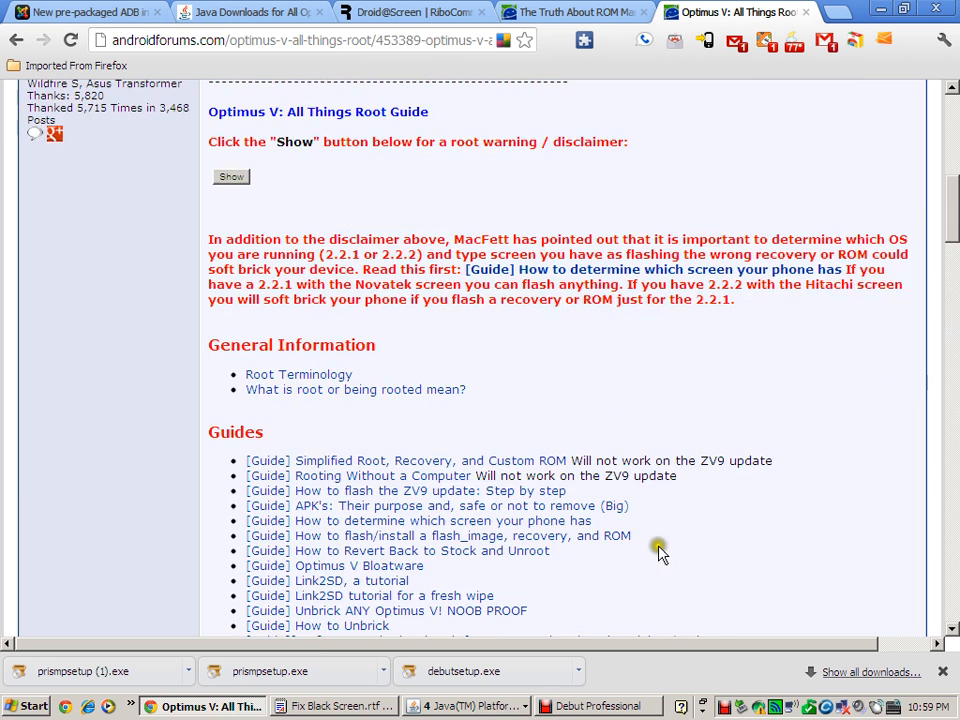
# Scroll down to show the full Guides list with Root Exploits beginning below.
pyautogui.scroll(-3)
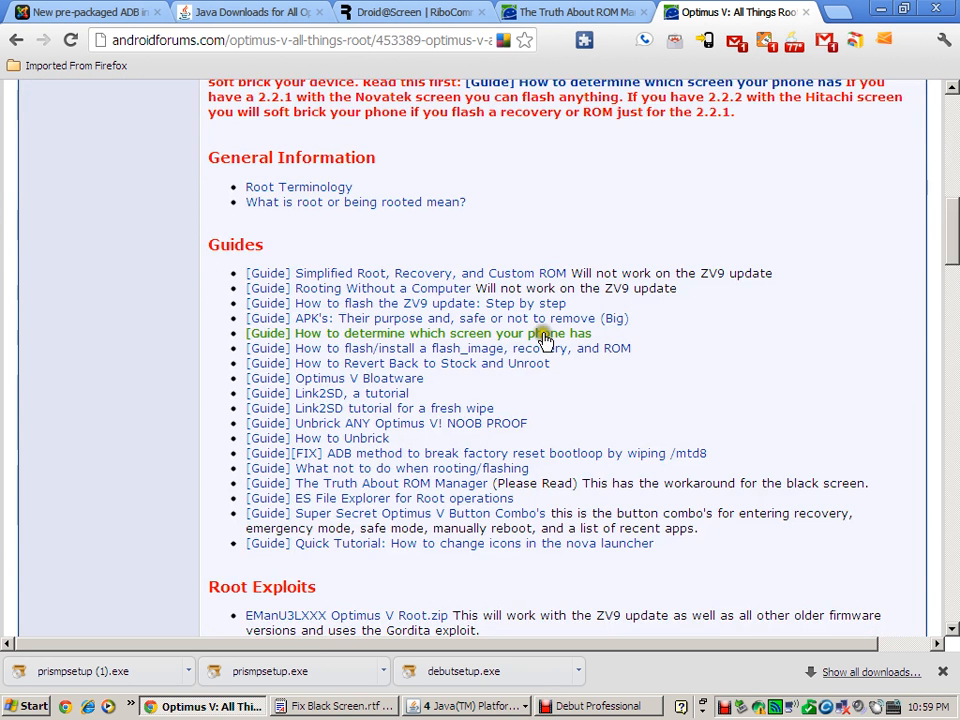
pyautogui.moveTo(384, 336)
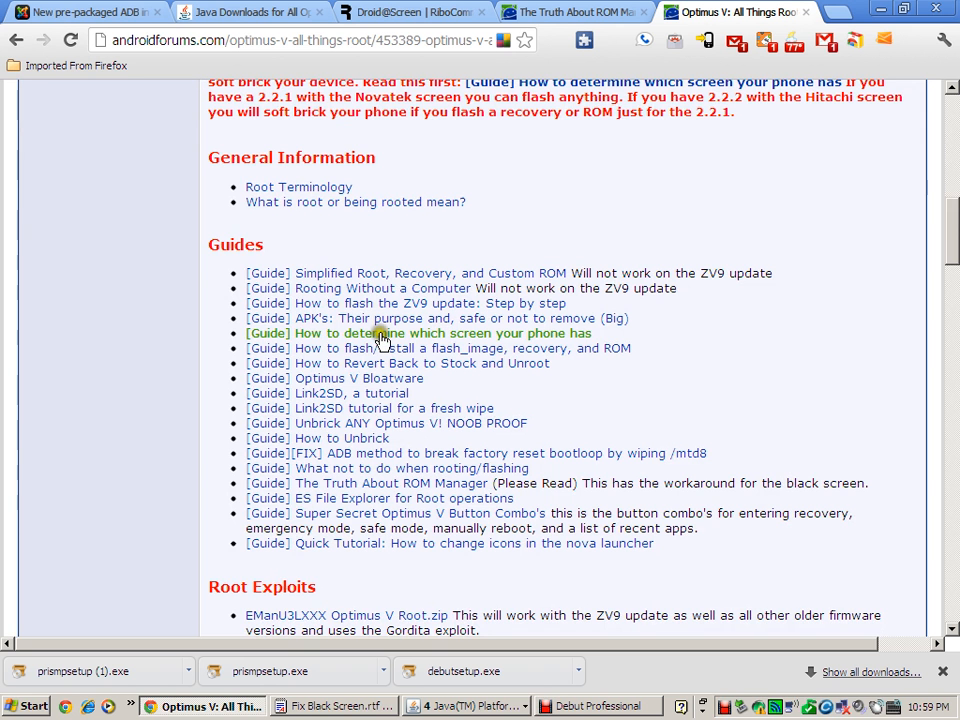
pyautogui.moveTo(340, 348)
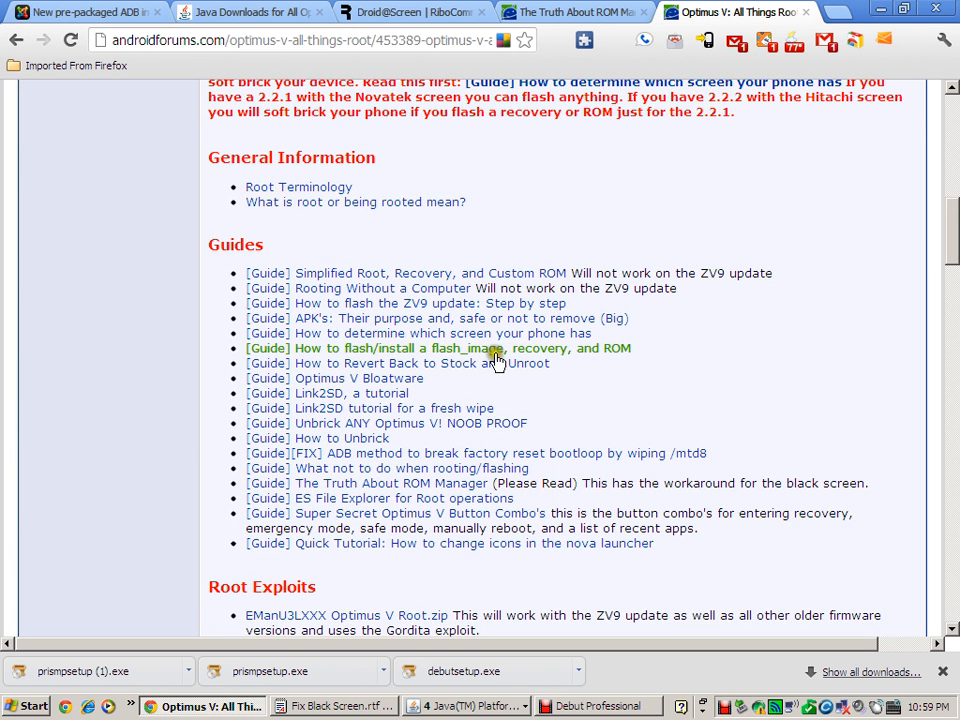
pyautogui.moveTo(588, 356)
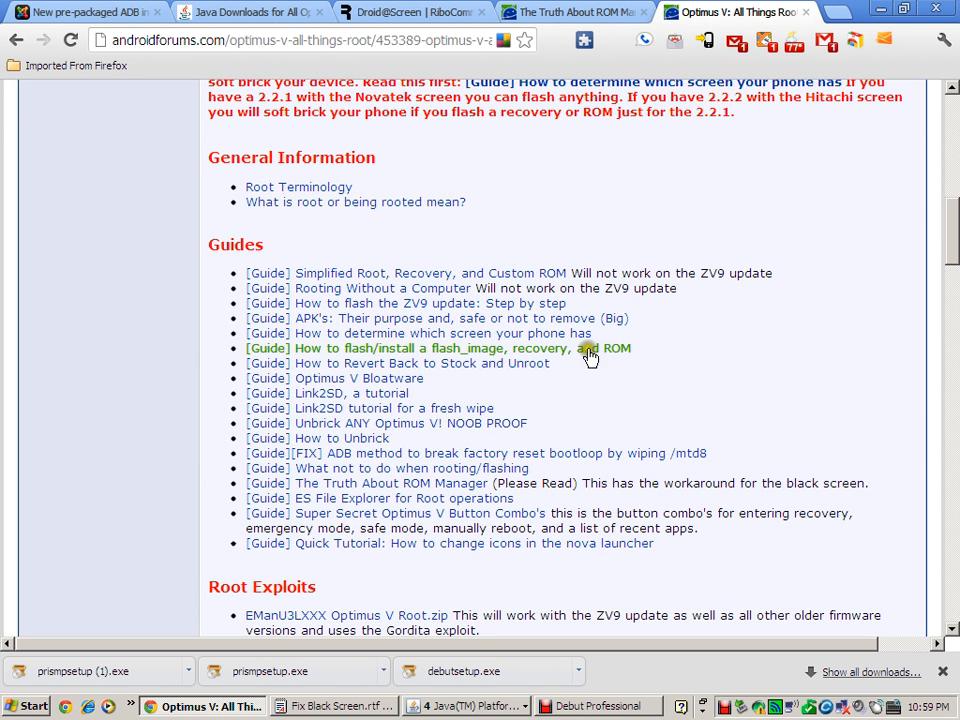
pyautogui.moveTo(416, 356)
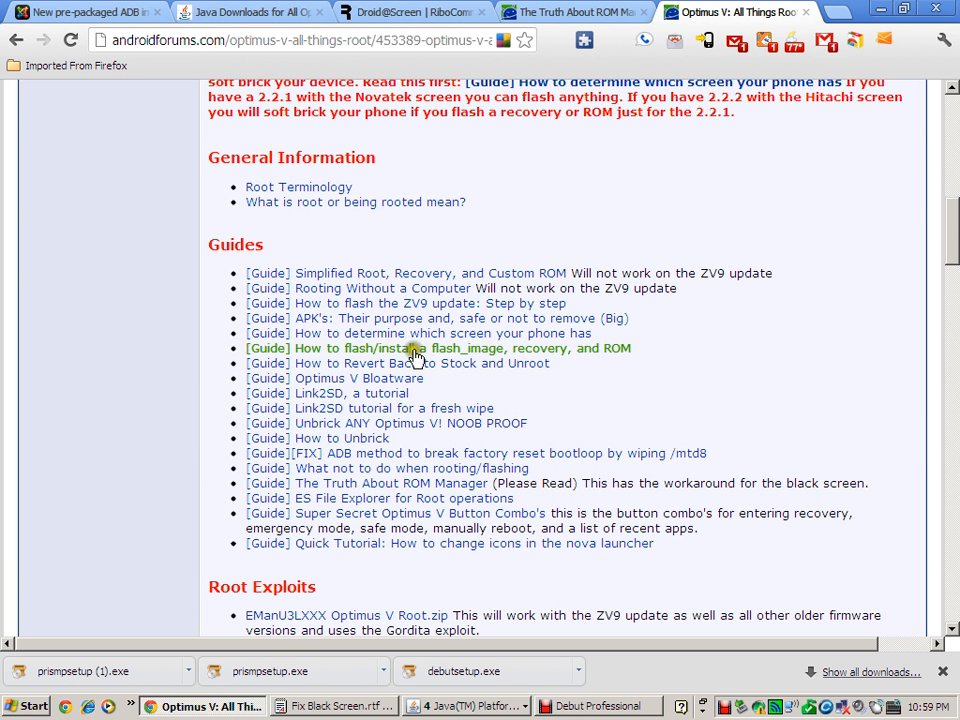